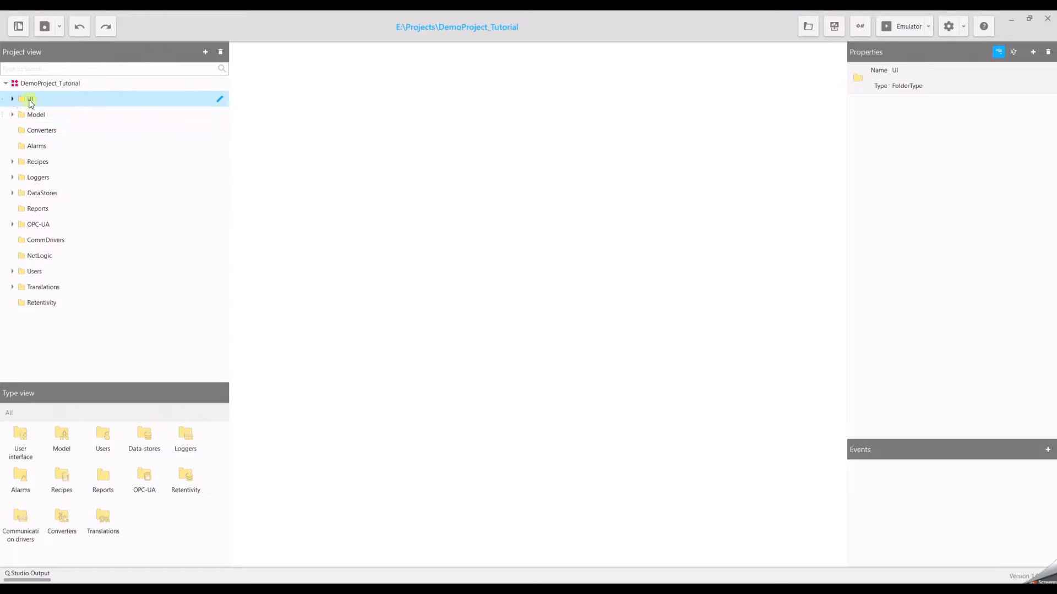
Step: Create a new screen from the Screen template under UI > Screens and name it Alarms
click(12, 98)
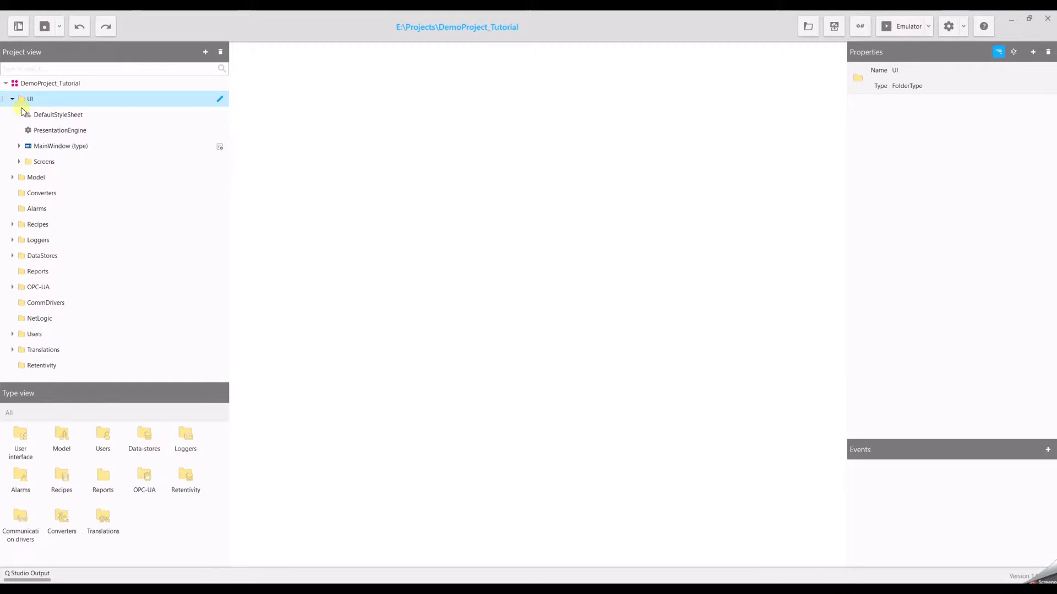
click(19, 162)
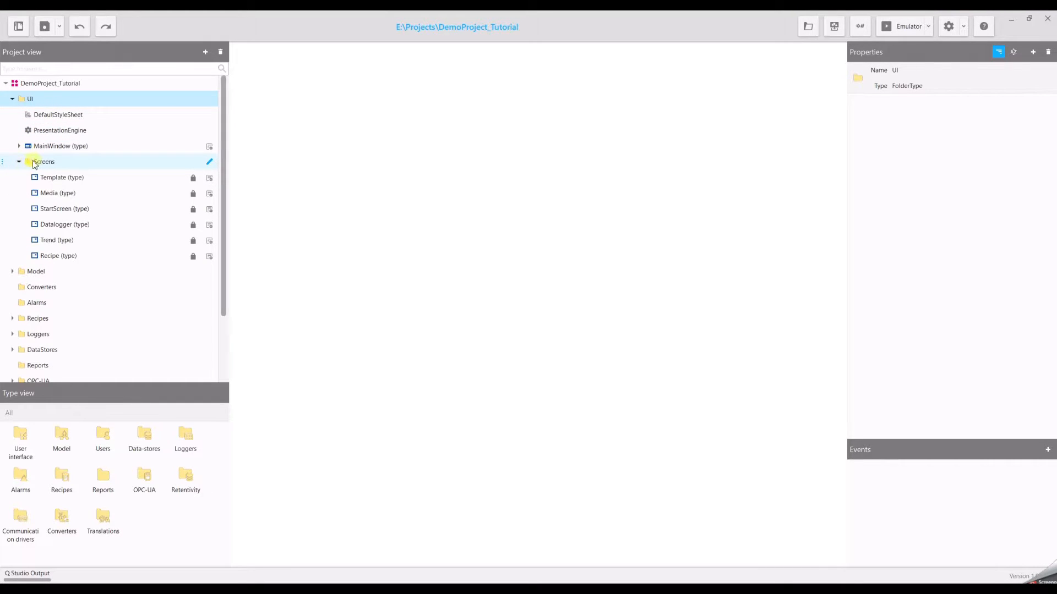
right_click(42, 162)
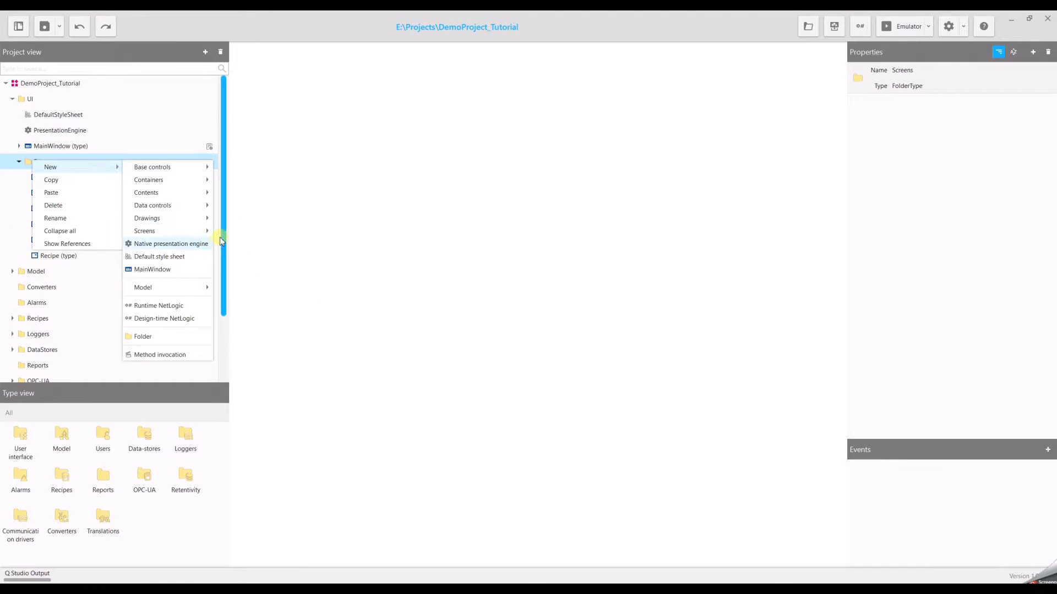
click(144, 230)
text(Ala)
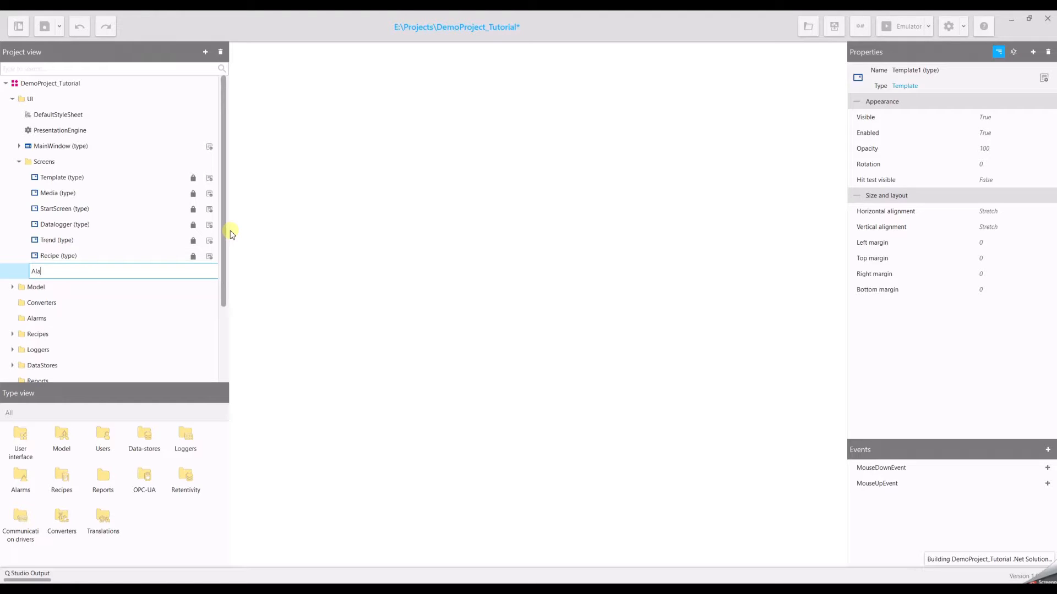
text(rms (type)
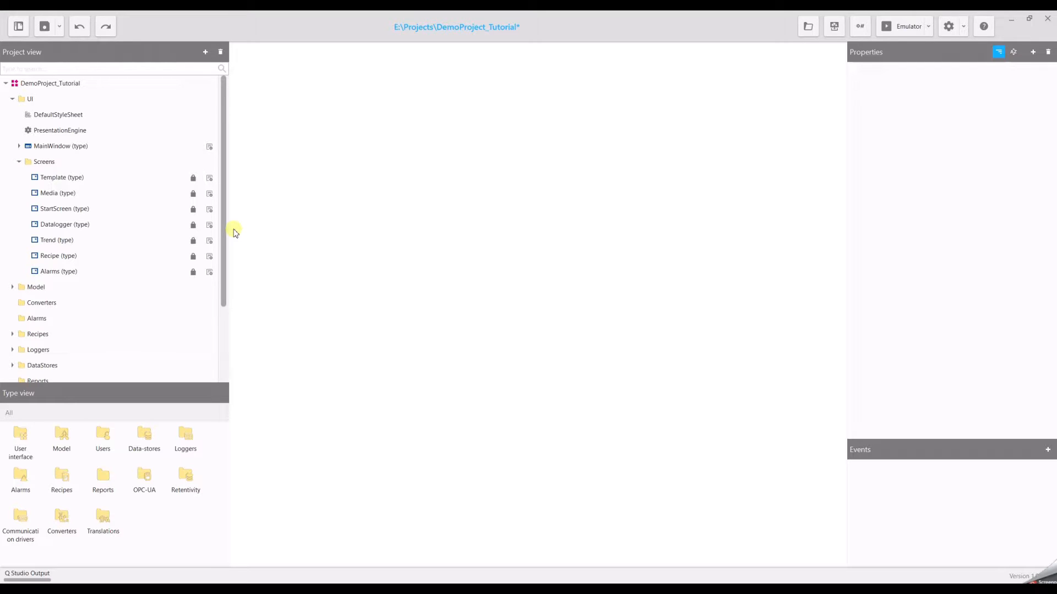
Step: Add two Model variables named Alarm1_bool and Alarm2_int
click(36, 286)
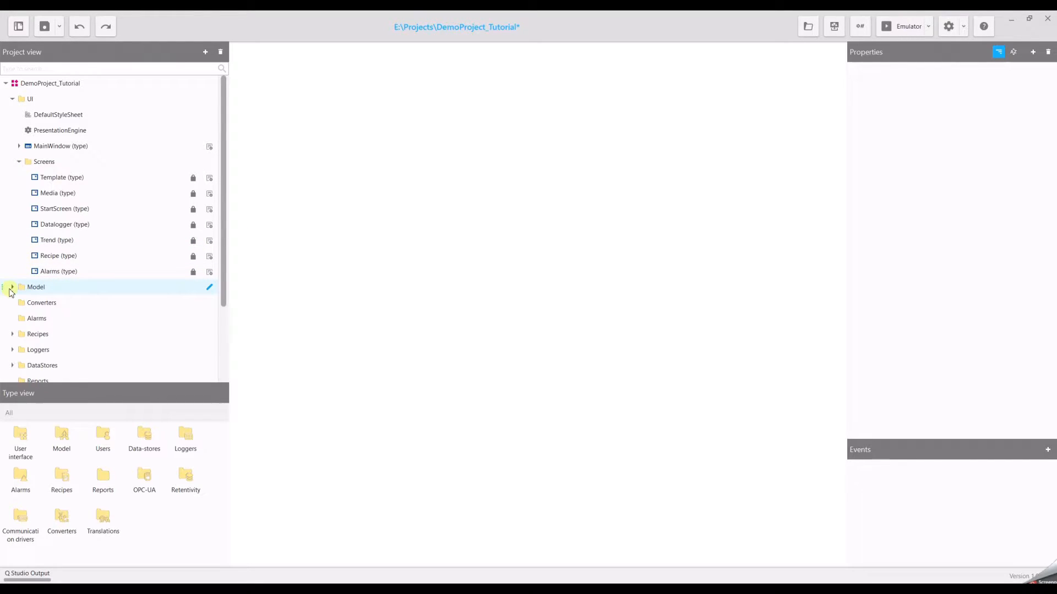
right_click(35, 286)
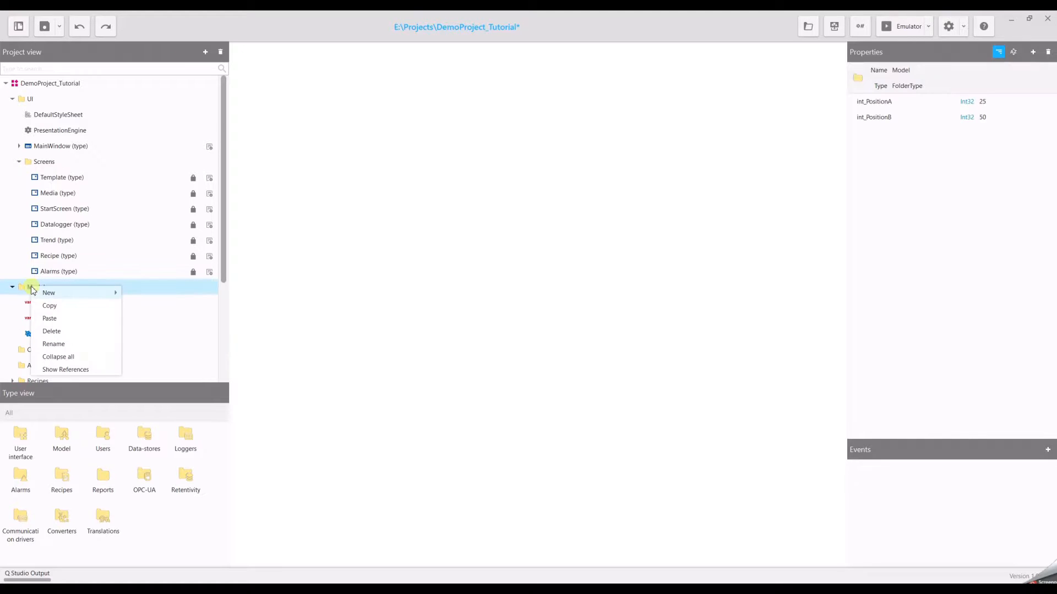
click(47, 293)
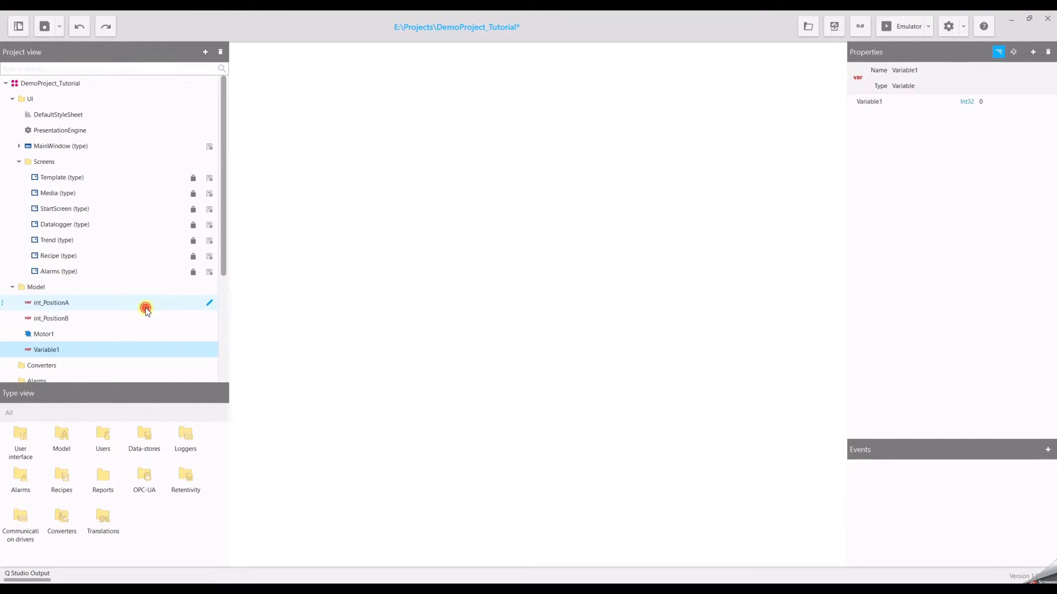
right_click(36, 286)
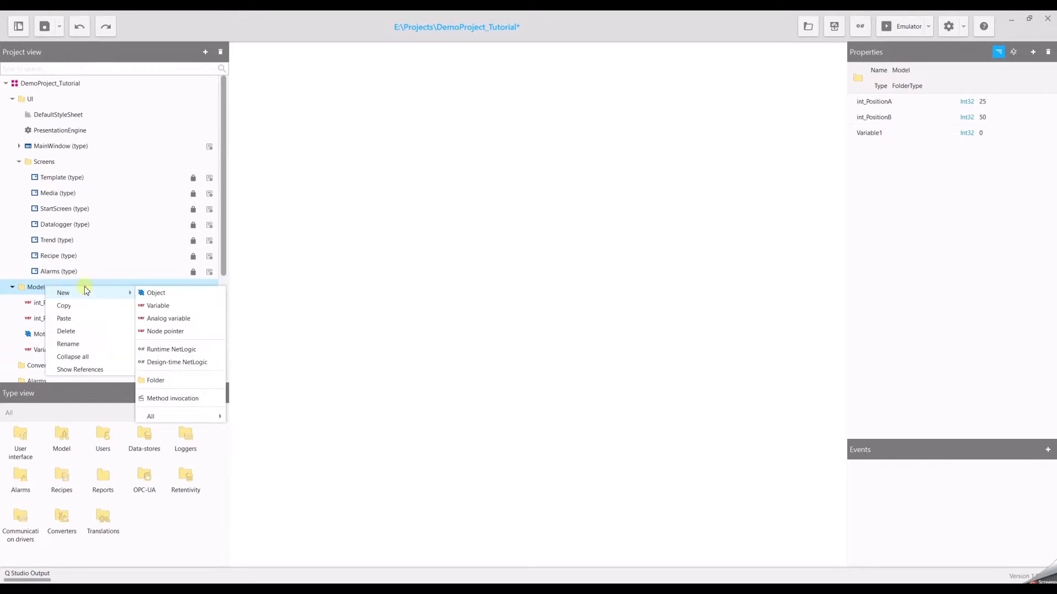
click(158, 305)
text(Alarm1)
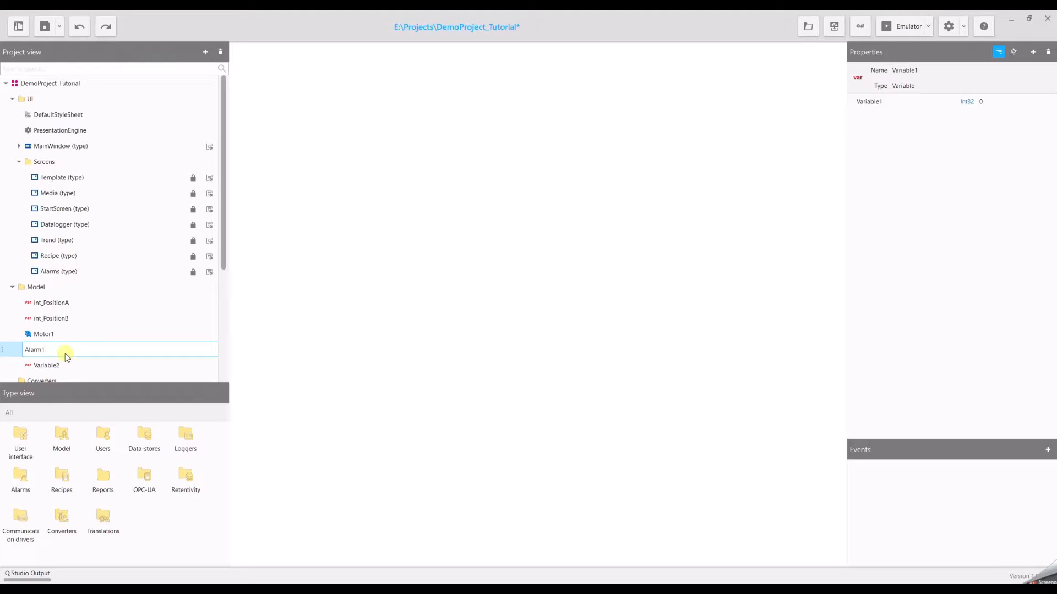
text(_bool)
click(120, 365)
text(Alarm2_)
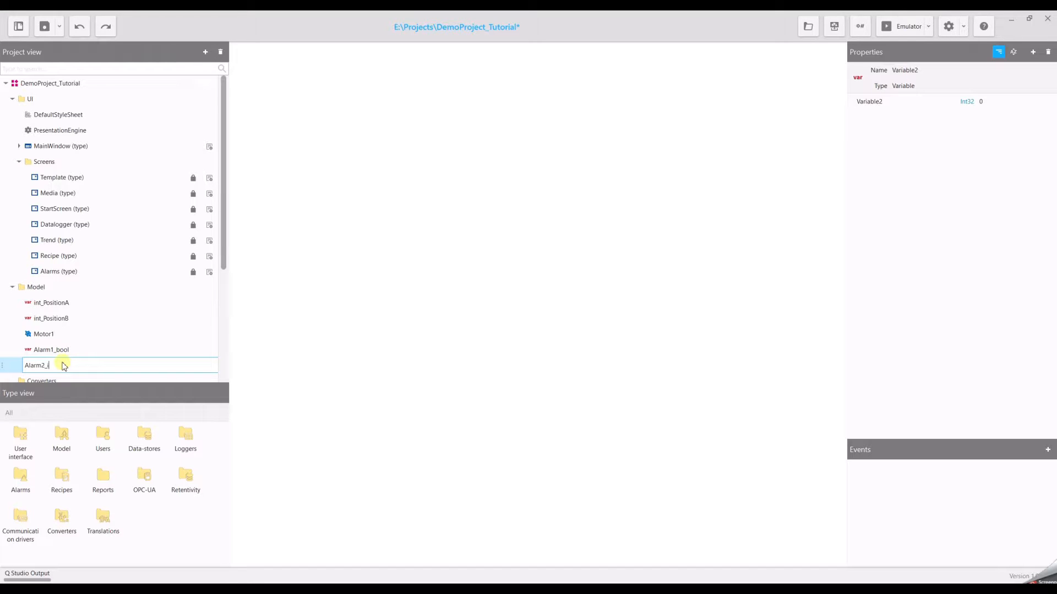
Step: Make Alarm1_bool a Boolean in the Data Type Editor
click(51, 348)
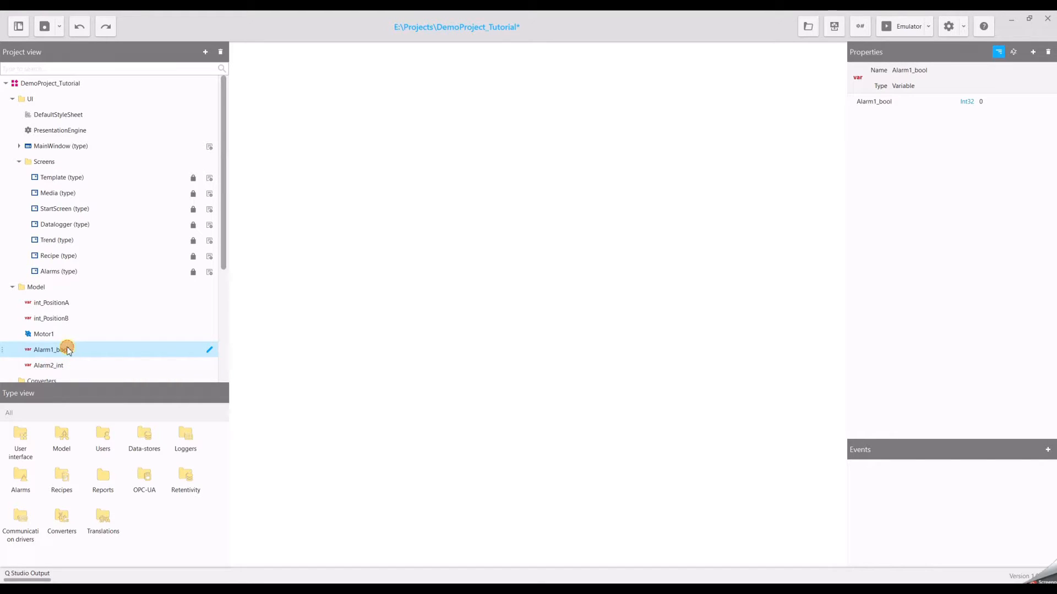
mouse_move(927, 110)
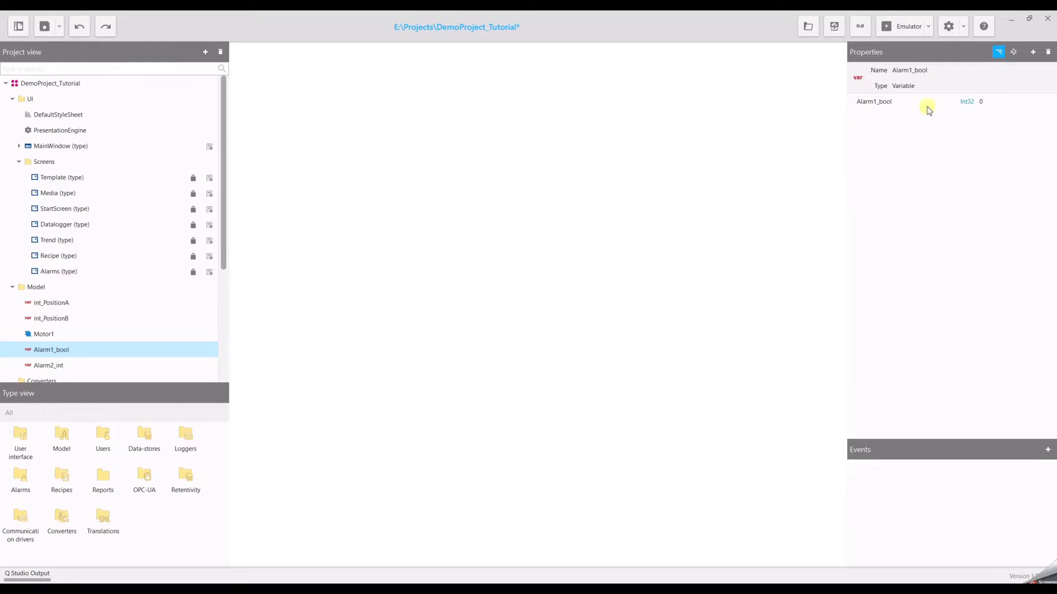
click(966, 101)
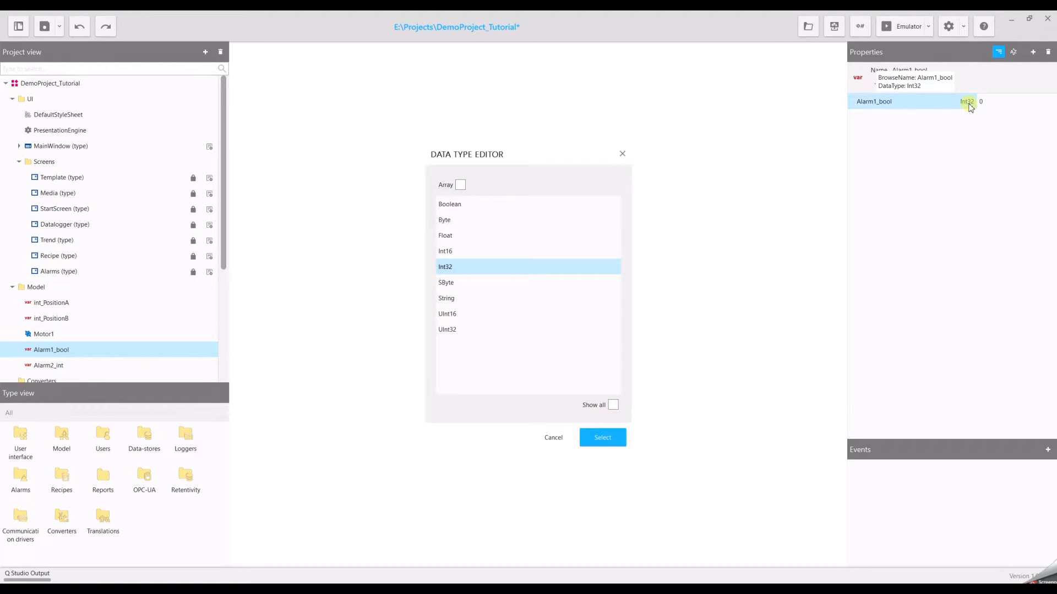
mouse_move(460, 217)
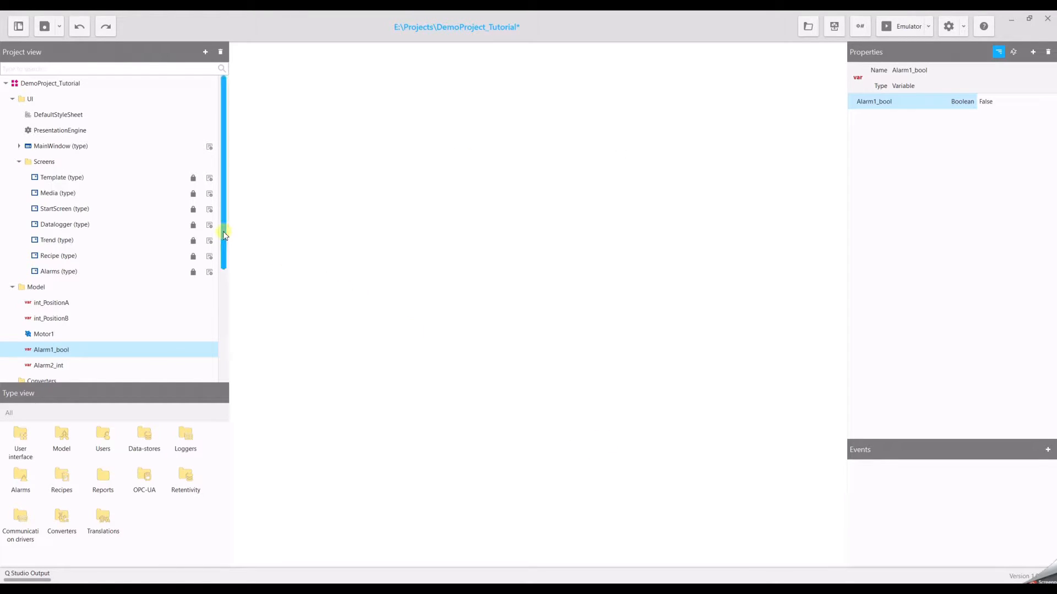
Step: Show the new-alarm options for the Alarms folder in the Project view
scroll(down, 3)
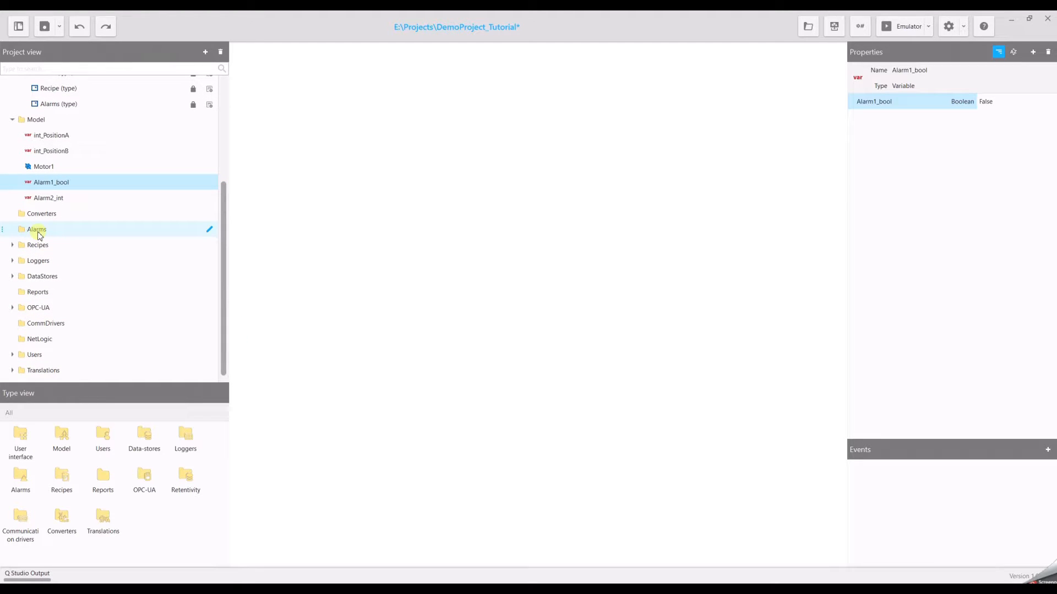
right_click(38, 229)
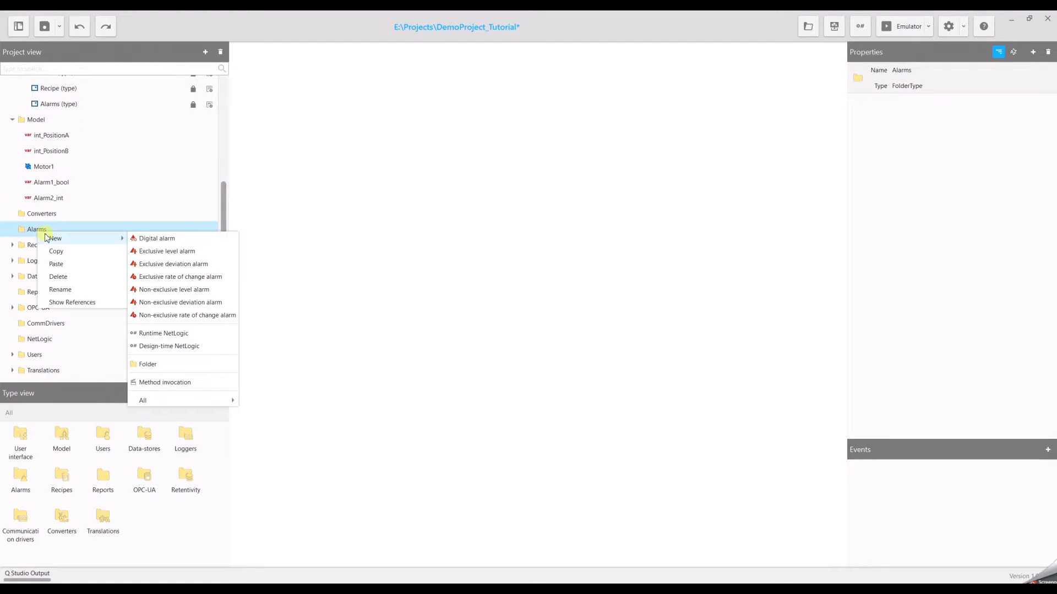
mouse_move(115, 242)
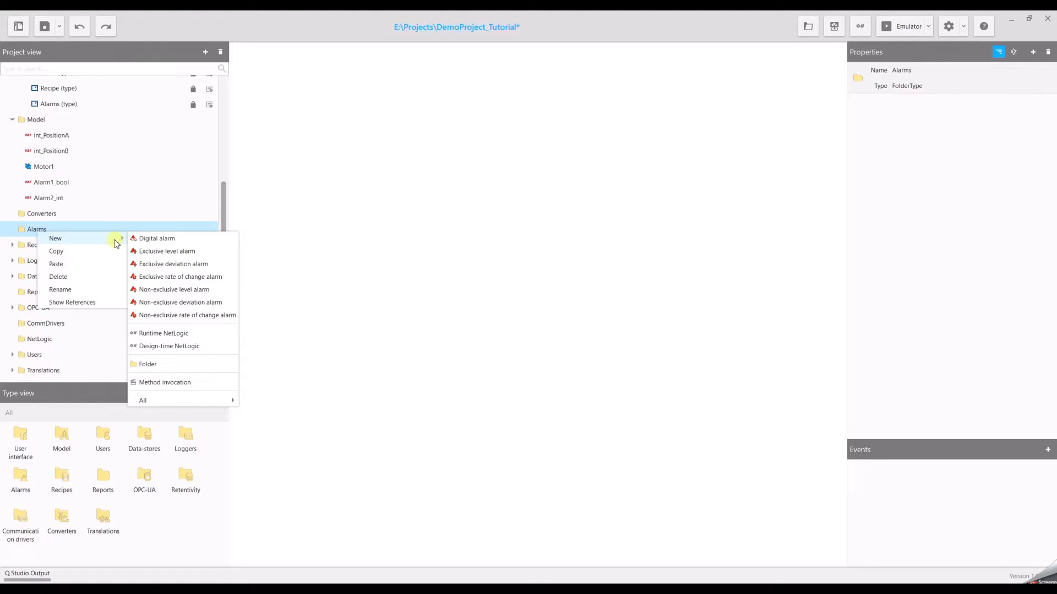
Step: Create DigitalAlarm1 in the Alarms folder with input variable Model/Alarm1_bool
click(157, 238)
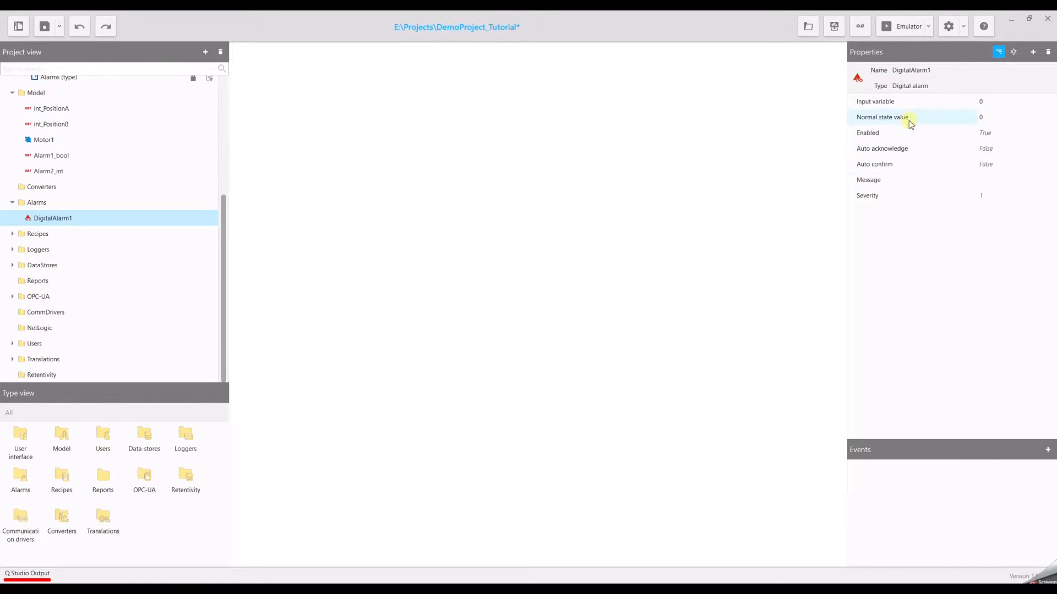
mouse_move(894, 102)
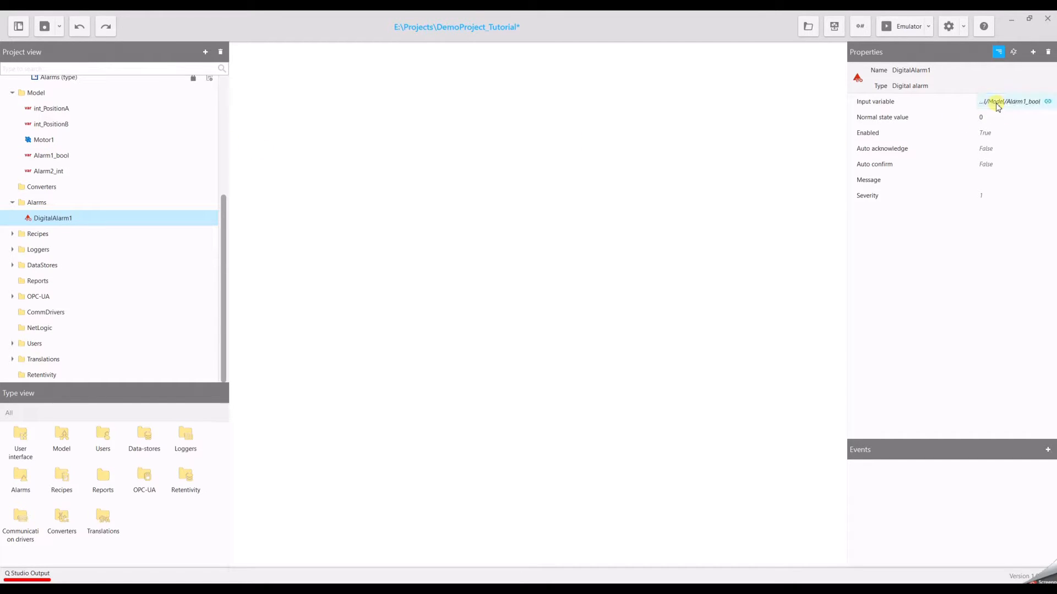
mouse_move(776, 165)
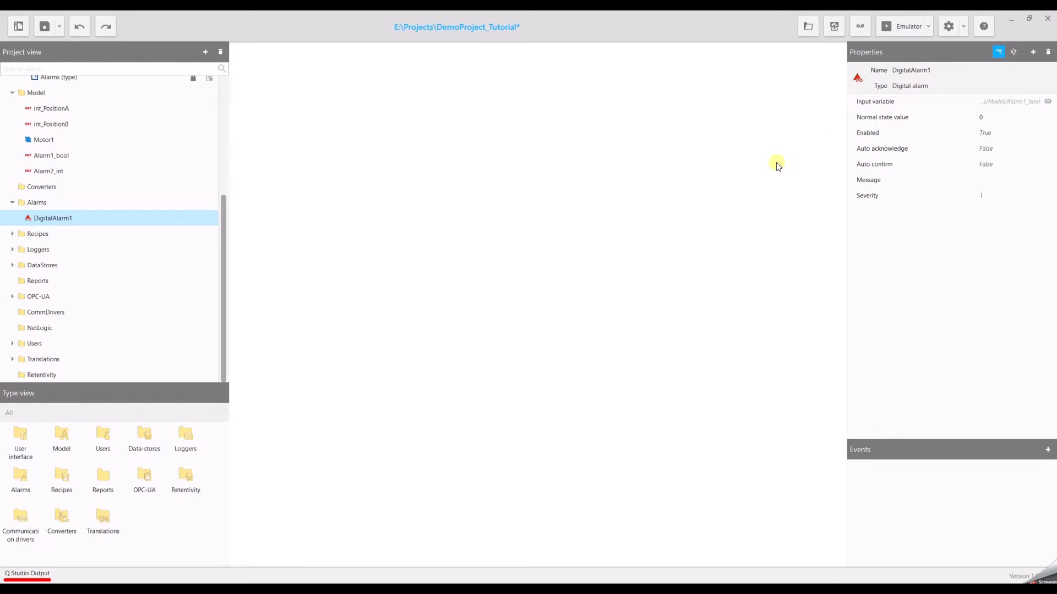
mouse_move(973, 179)
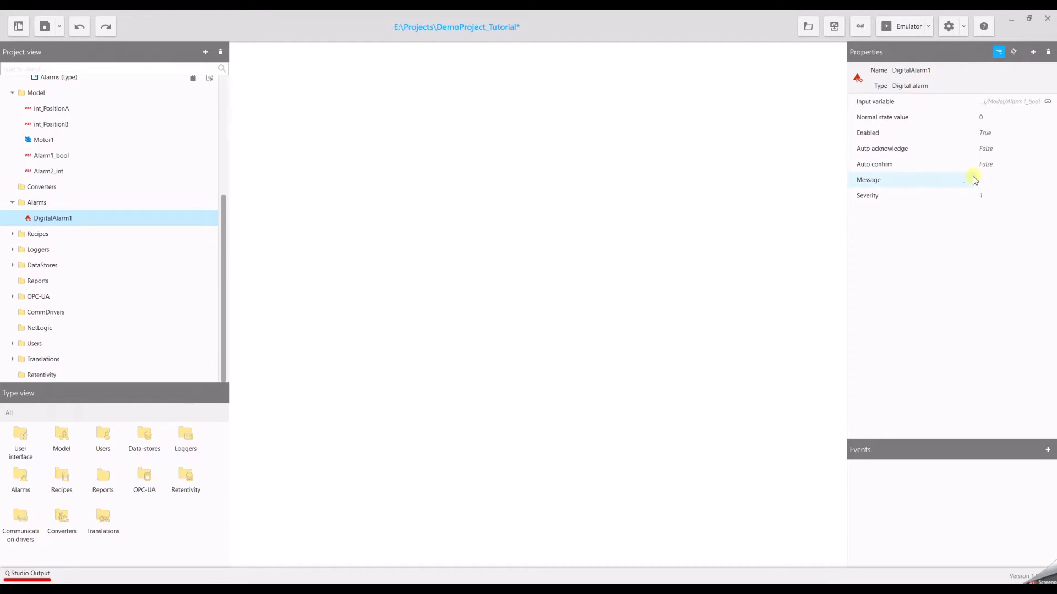
Step: Set DigitalAlarm1's message to 'This is Alarm No. 1'
click(977, 180)
text(This is Alarm)
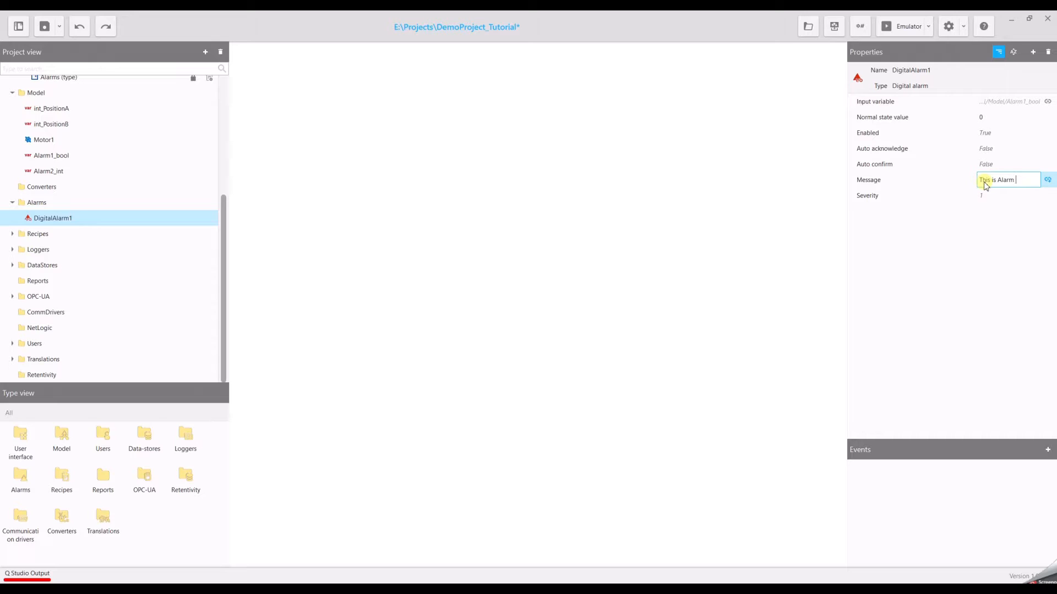
text(No-)
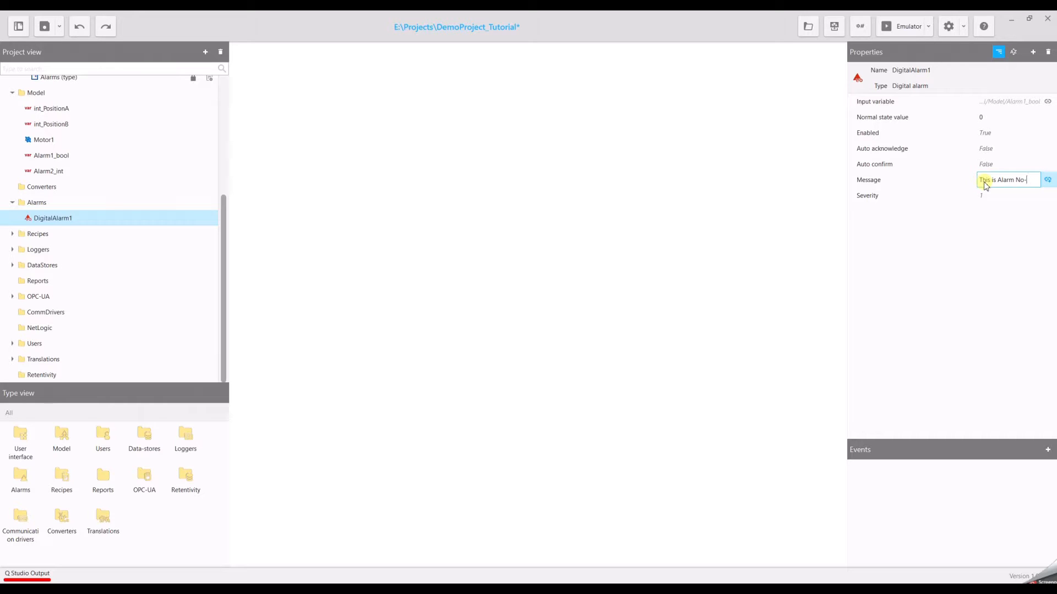
text(1)
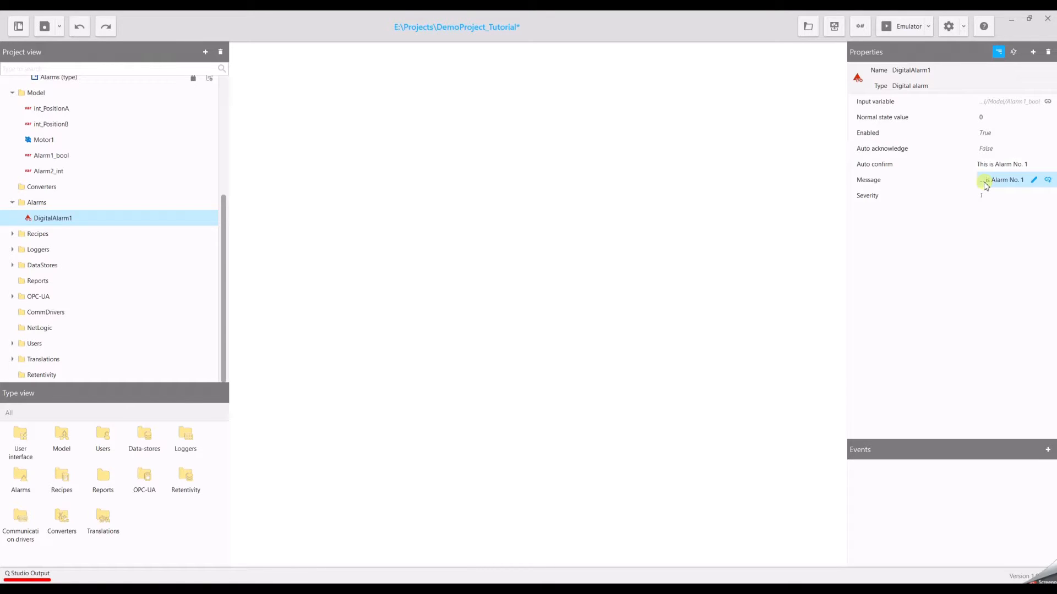
click(20, 441)
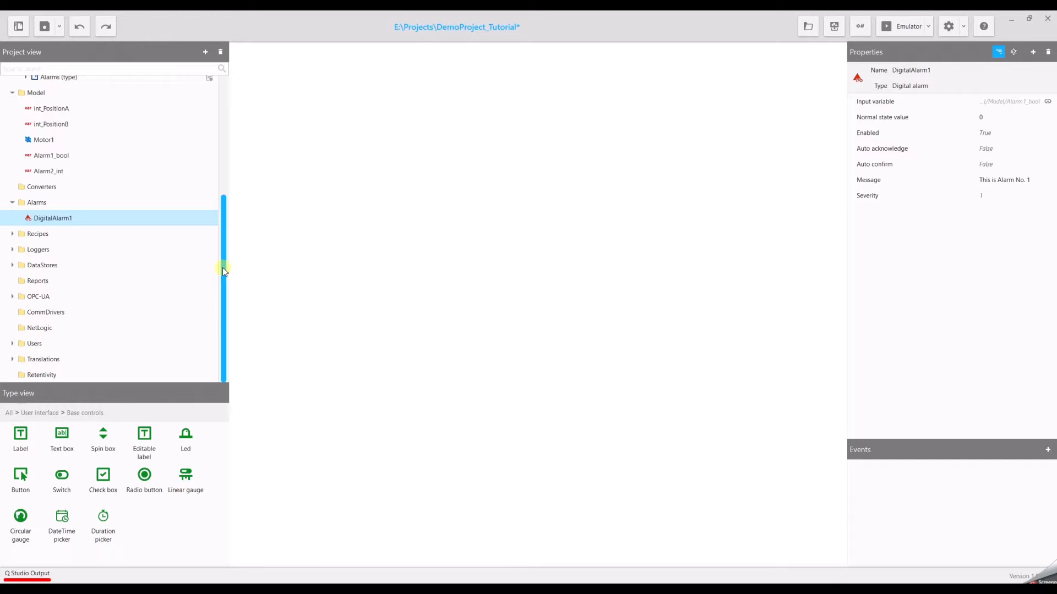
Step: Open the Alarms screen and drop a Switch and a red circular Led onto Rectangle2
scroll(up, 3)
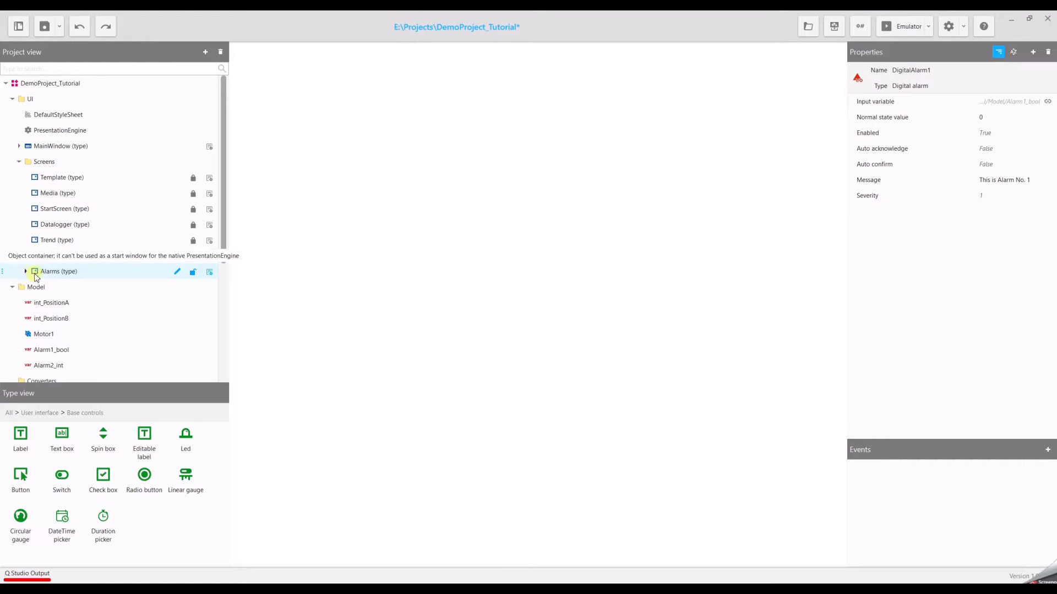
double_click(59, 271)
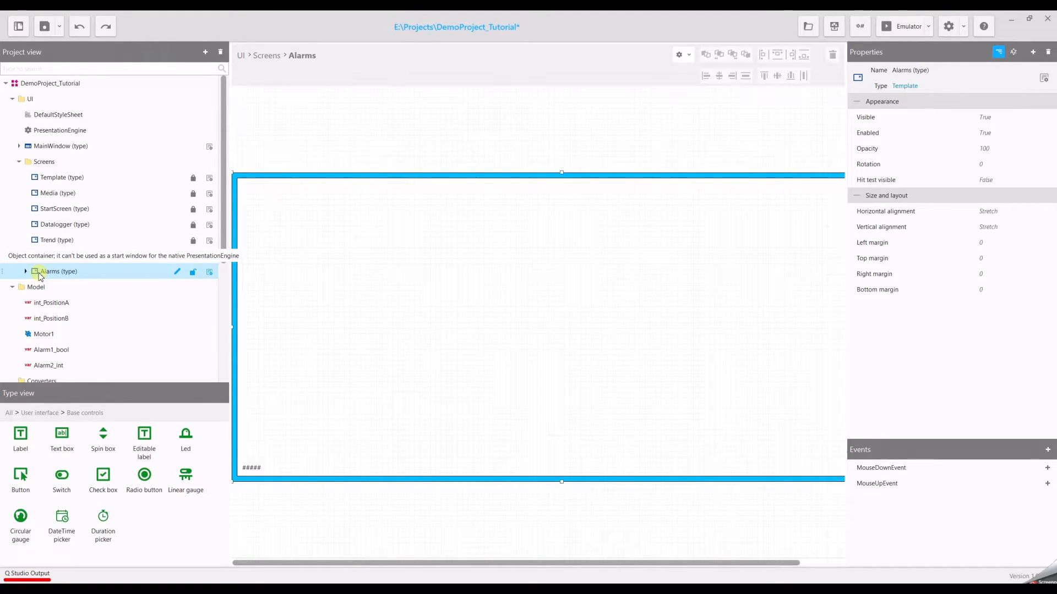
click(64, 302)
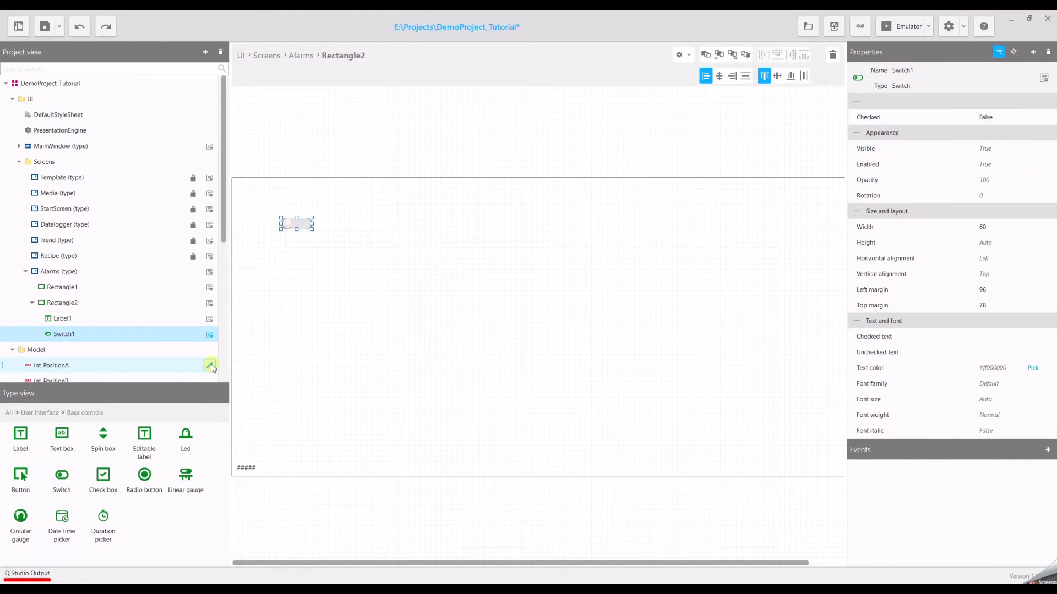
mouse_move(185, 438)
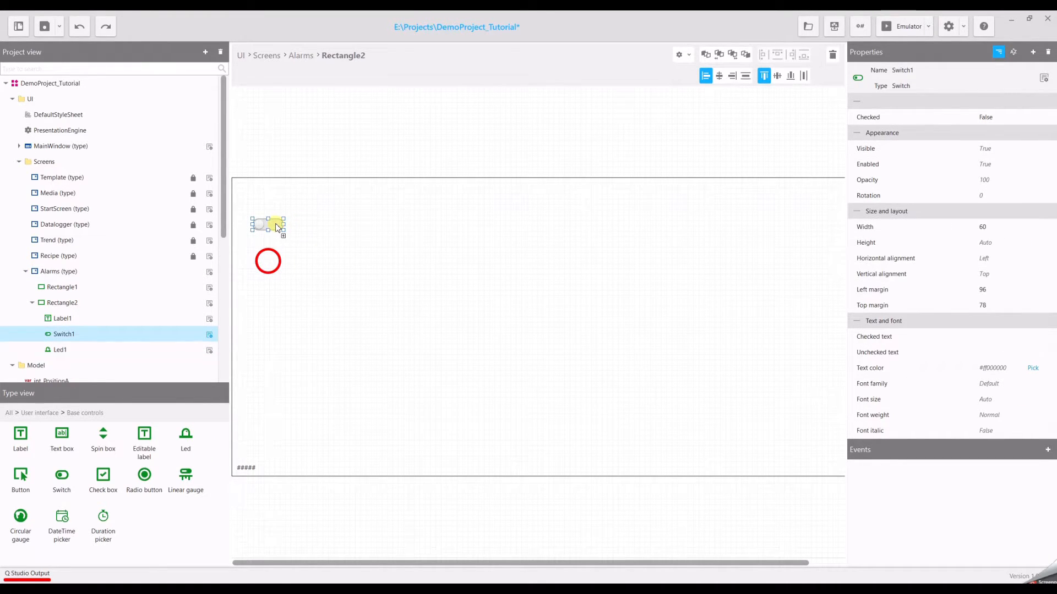
Step: Move Switch1 left above Led1 and link Led1's Active property to Model/Alarm1_bool
drag(274, 225, 260, 224)
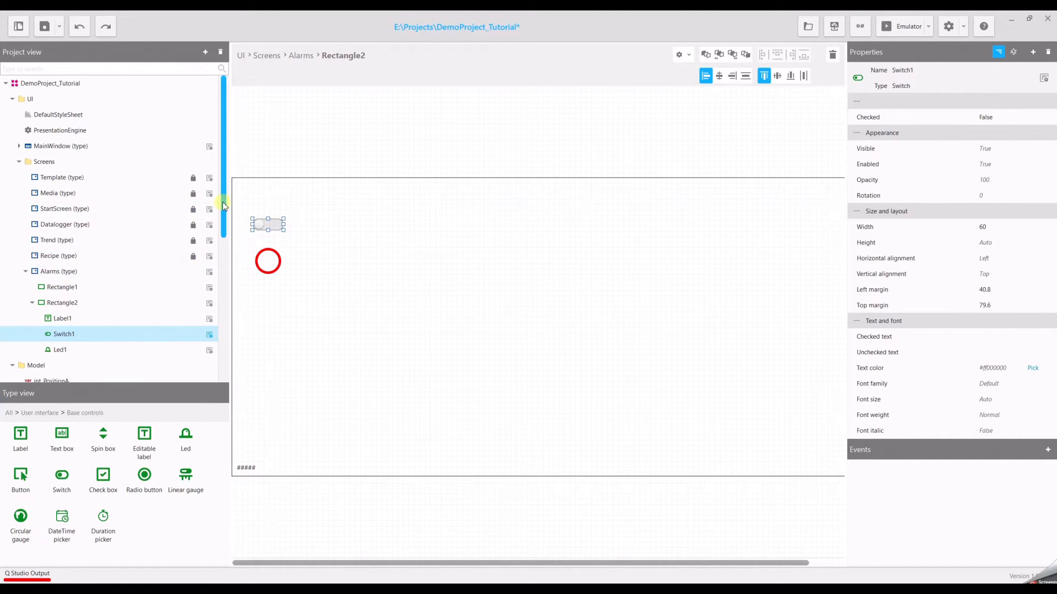
scroll(down, 3)
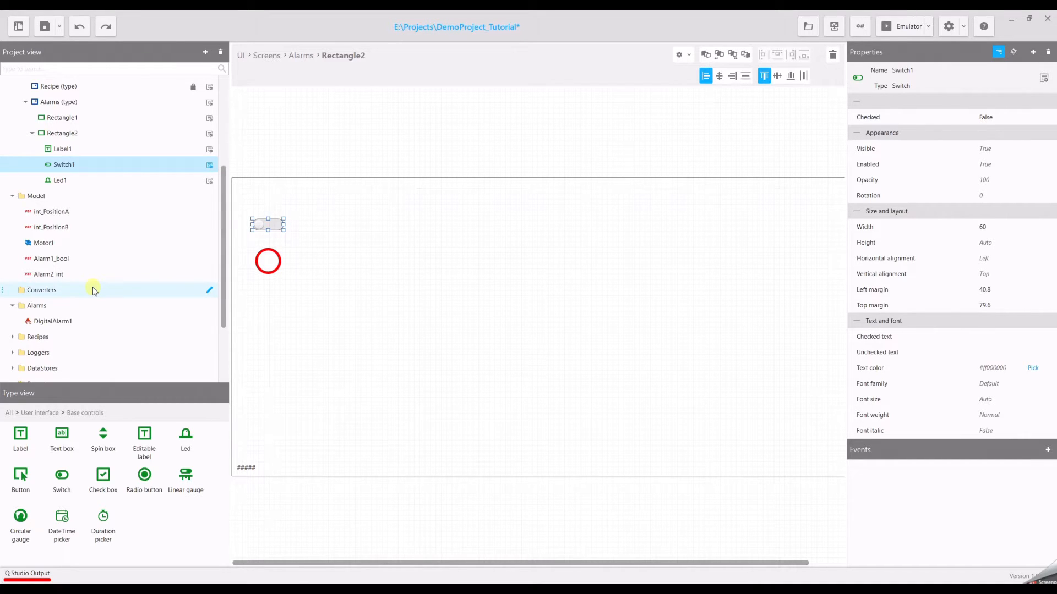
mouse_move(86, 280)
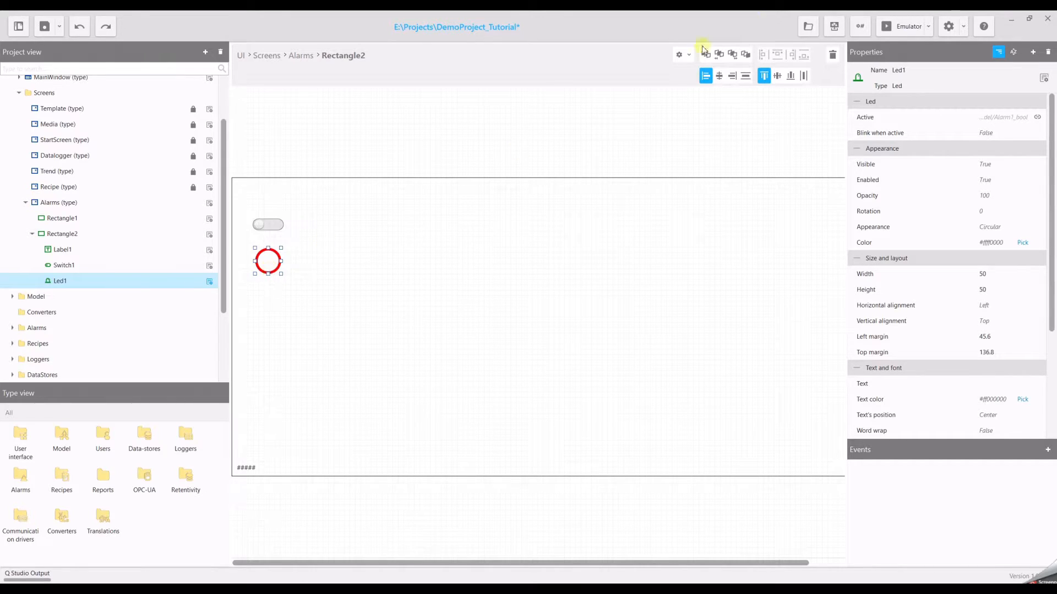
click(833, 26)
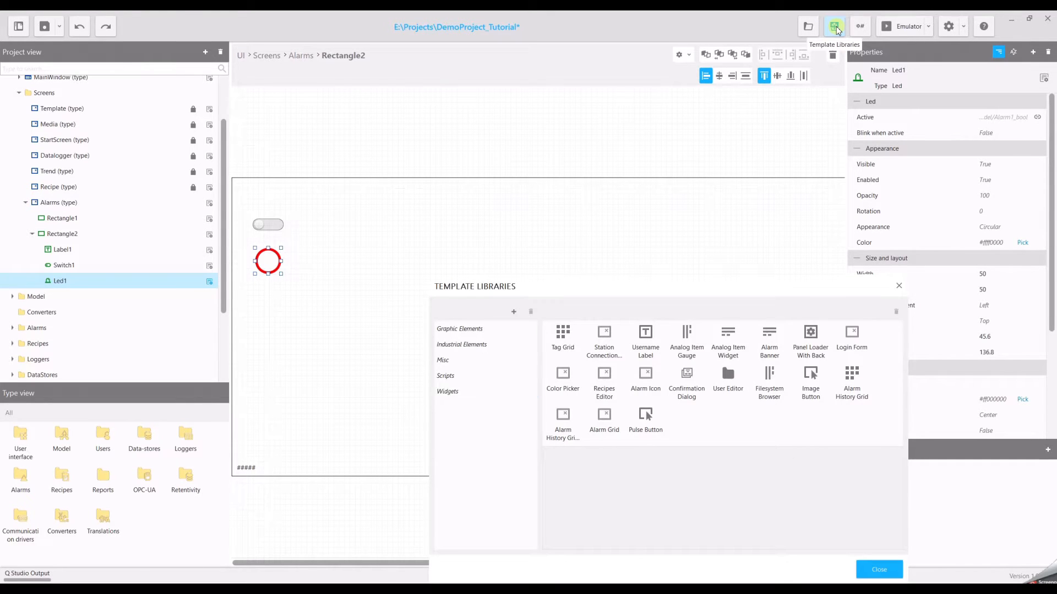
Step: Drop the Alarm Grid widget with Acknowledge and Confirm buttons onto Rectangle2
click(448, 391)
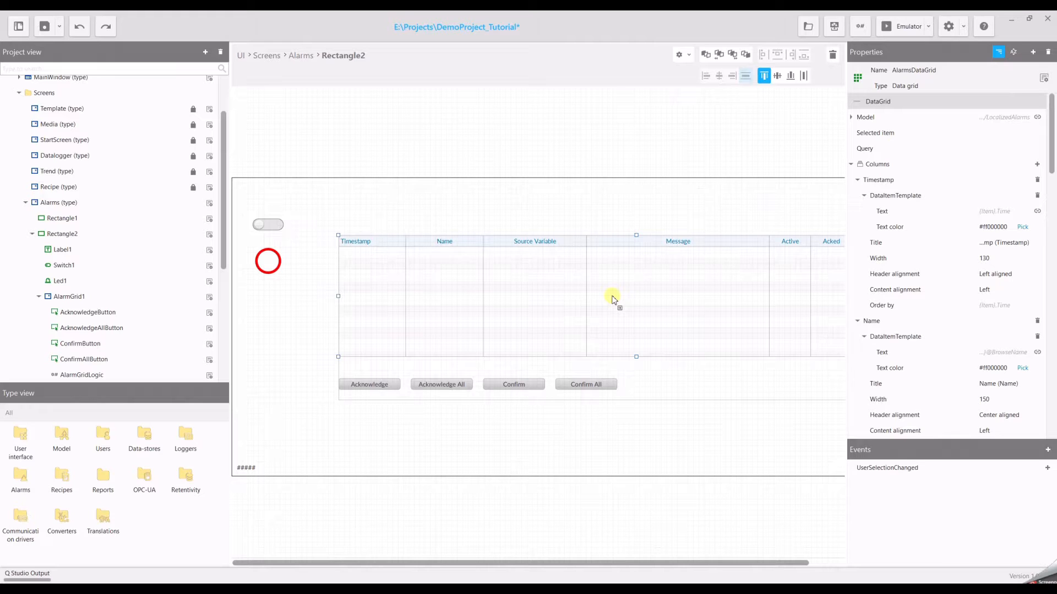
Step: Stretch AlarmGrid1 horizontally and vertically with margins 150, 50, 50, 50
click(68, 296)
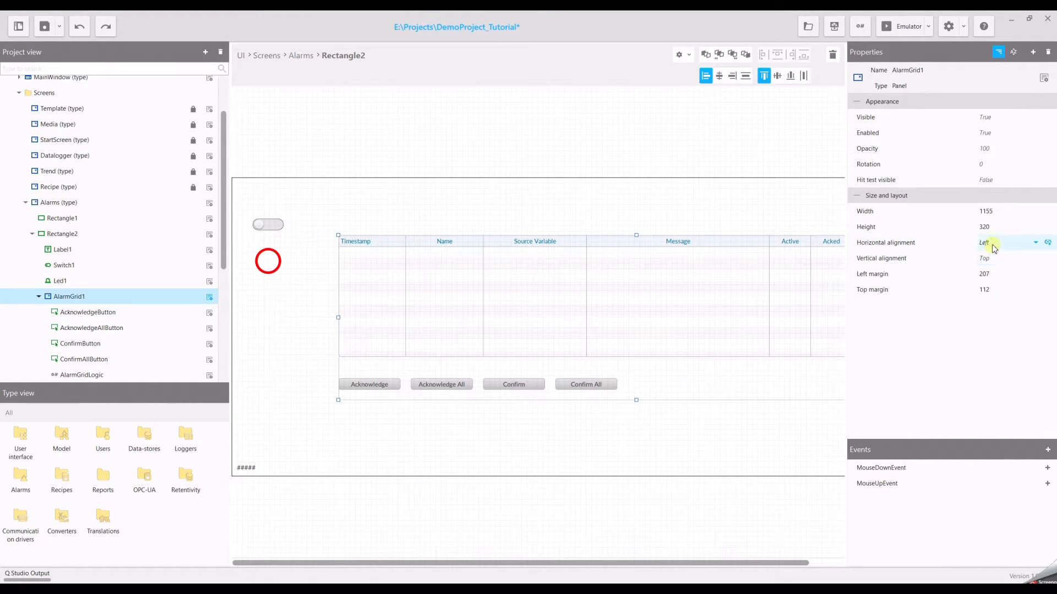
click(1004, 242)
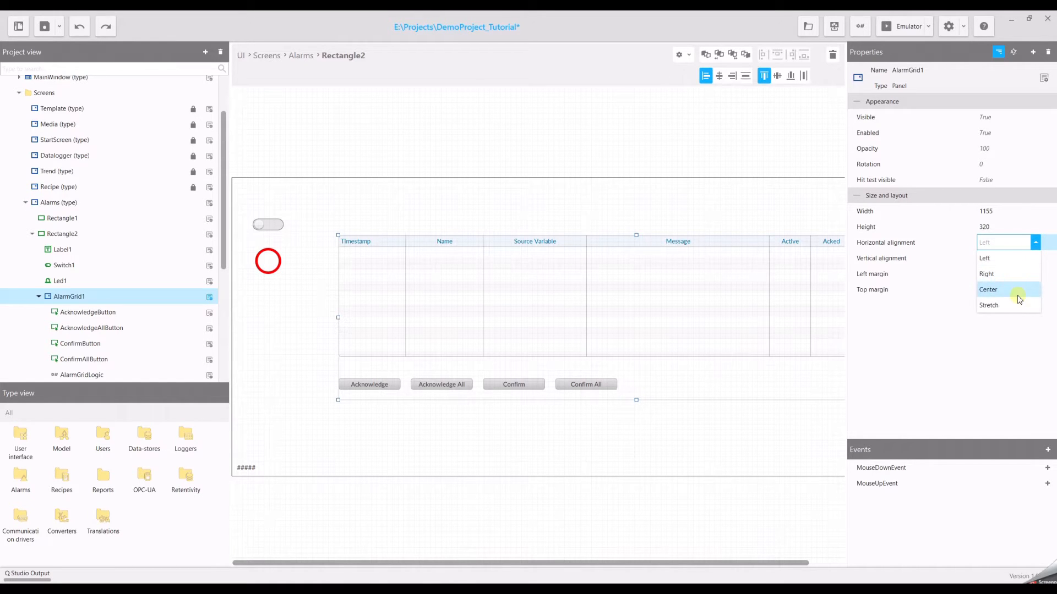
click(989, 305)
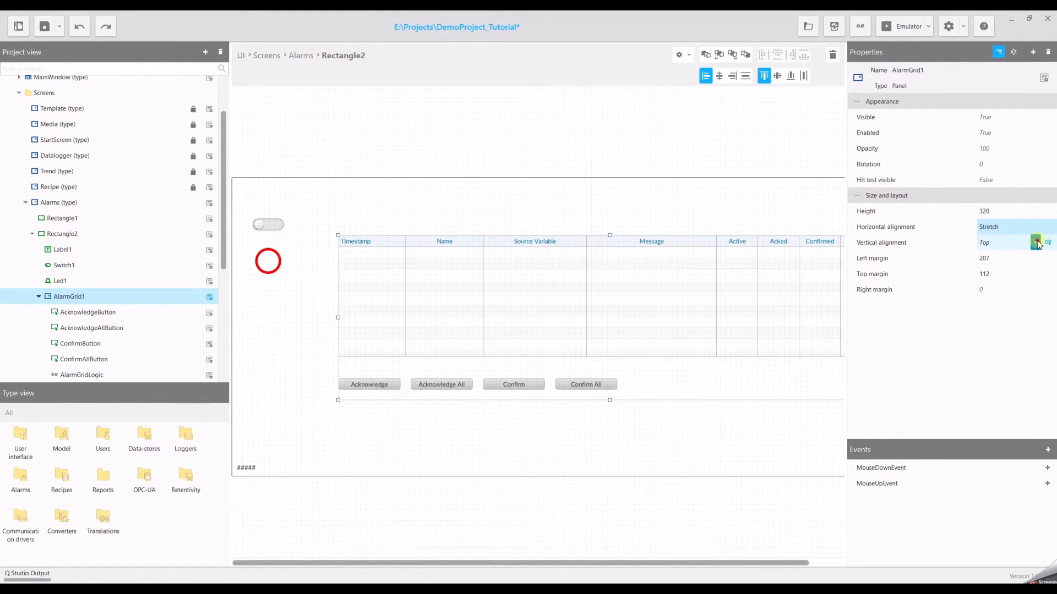
click(1036, 242)
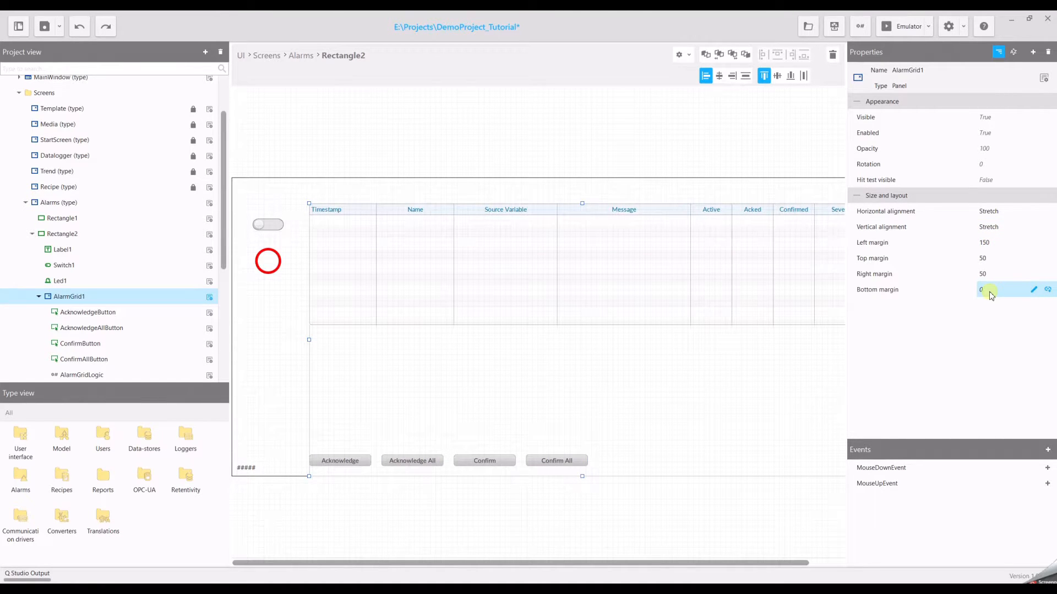
text(50)
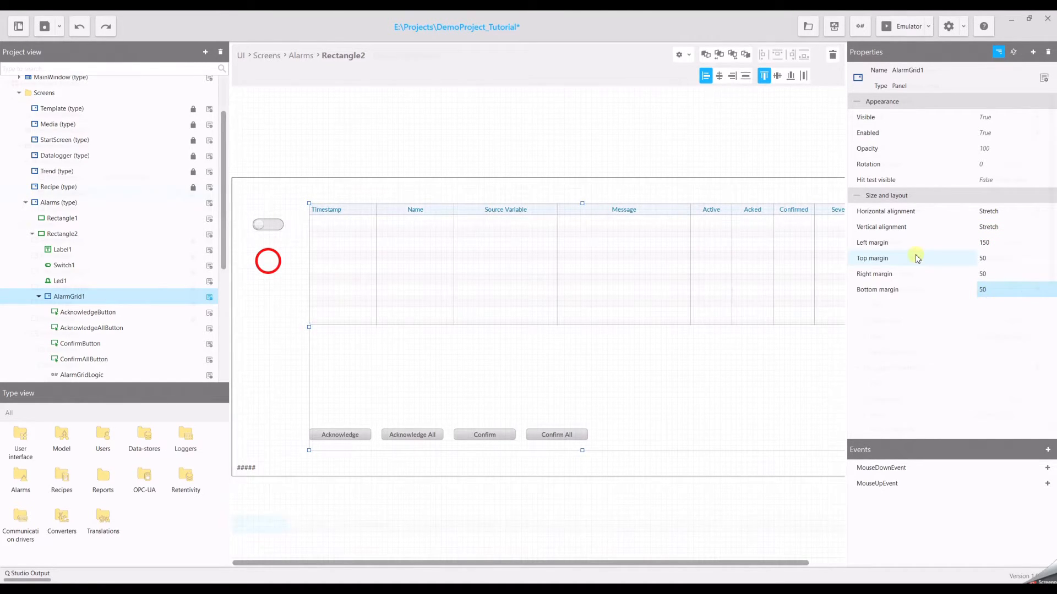
click(71, 193)
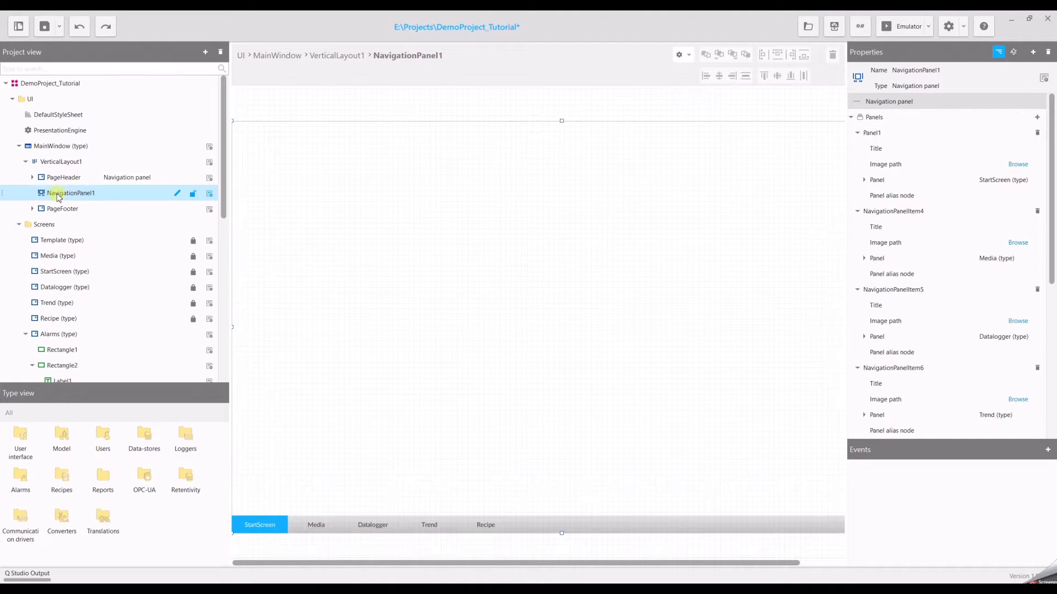
mouse_move(86, 206)
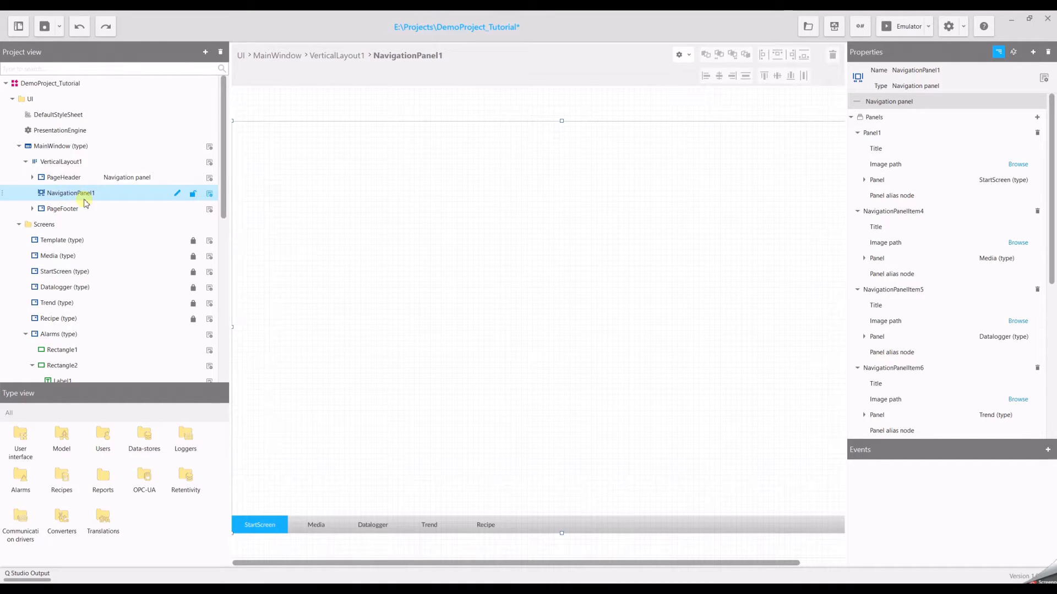
Step: Add the Alarms screen to NavigationPanel1's Panels list and run the project in the emulator
scroll(down, 3)
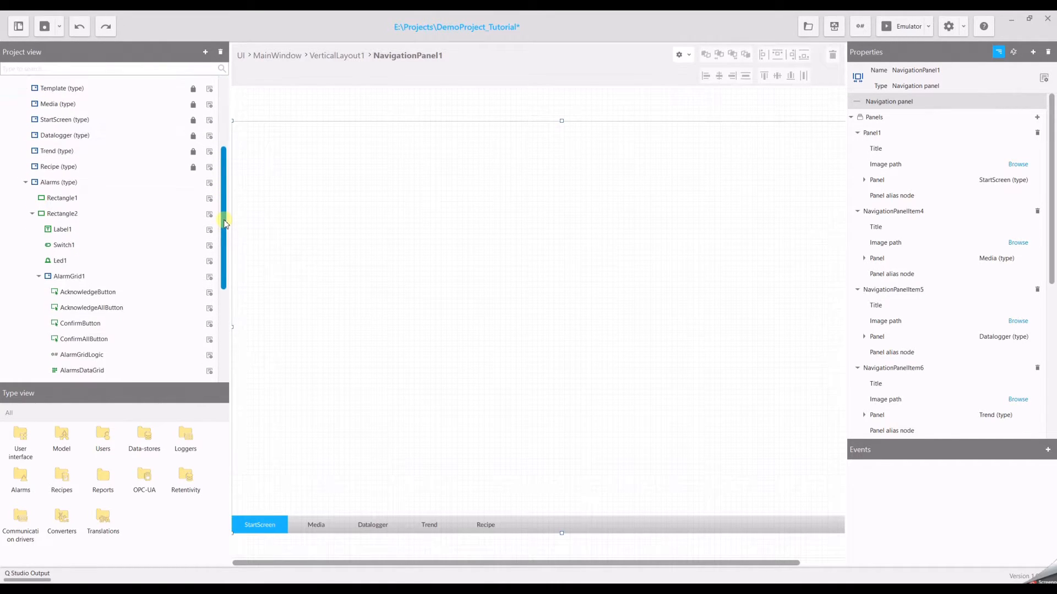
mouse_move(456, 477)
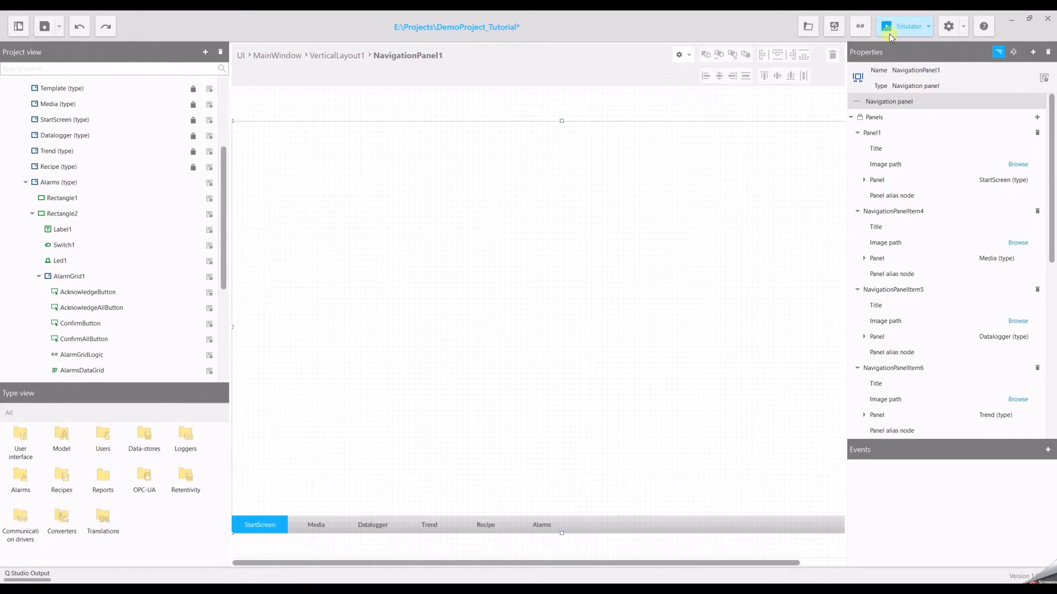
click(905, 27)
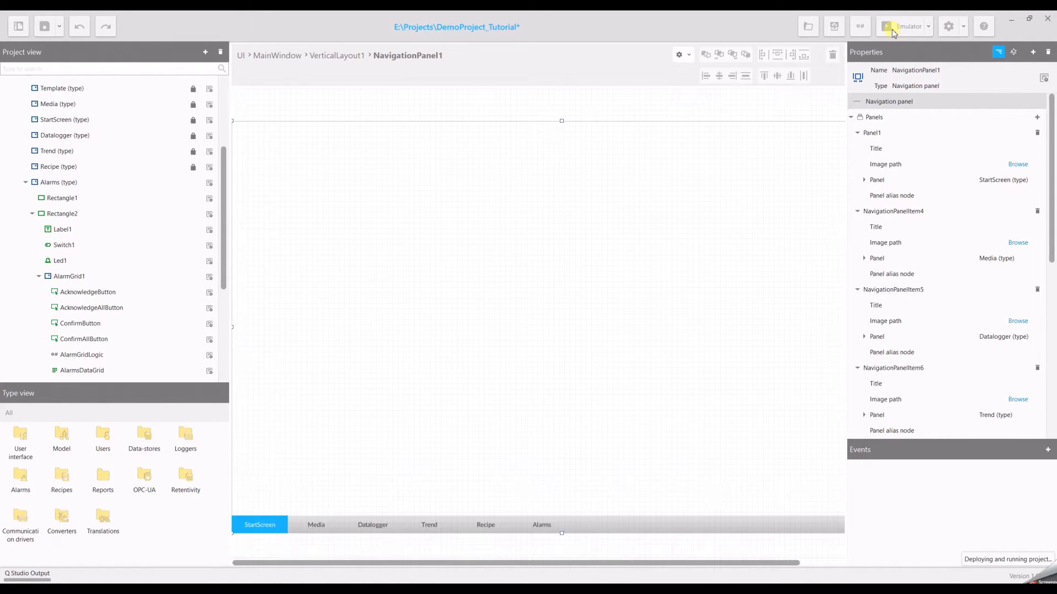
click(904, 26)
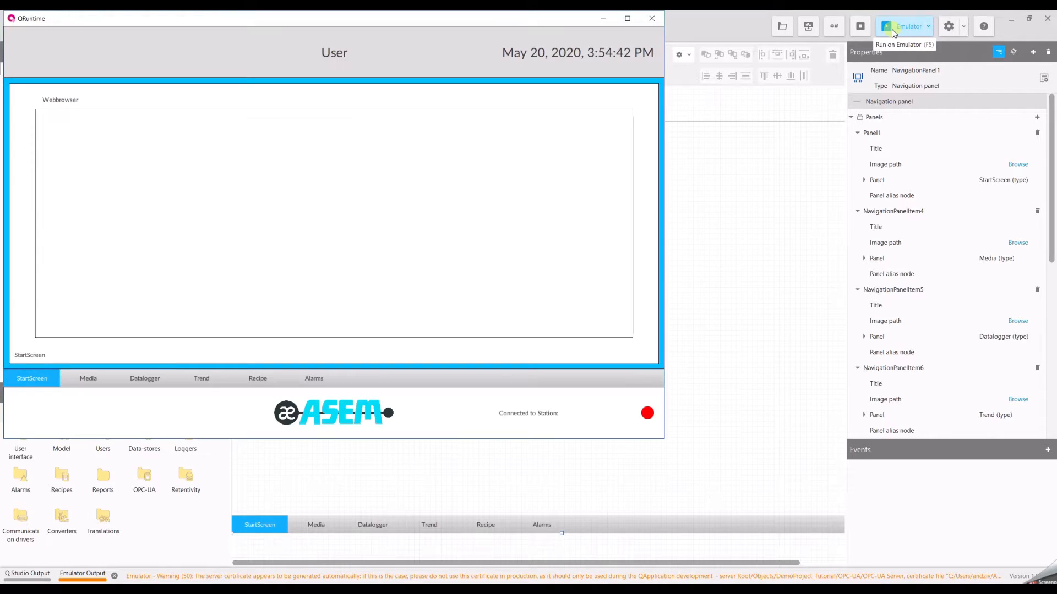
mouse_move(343, 345)
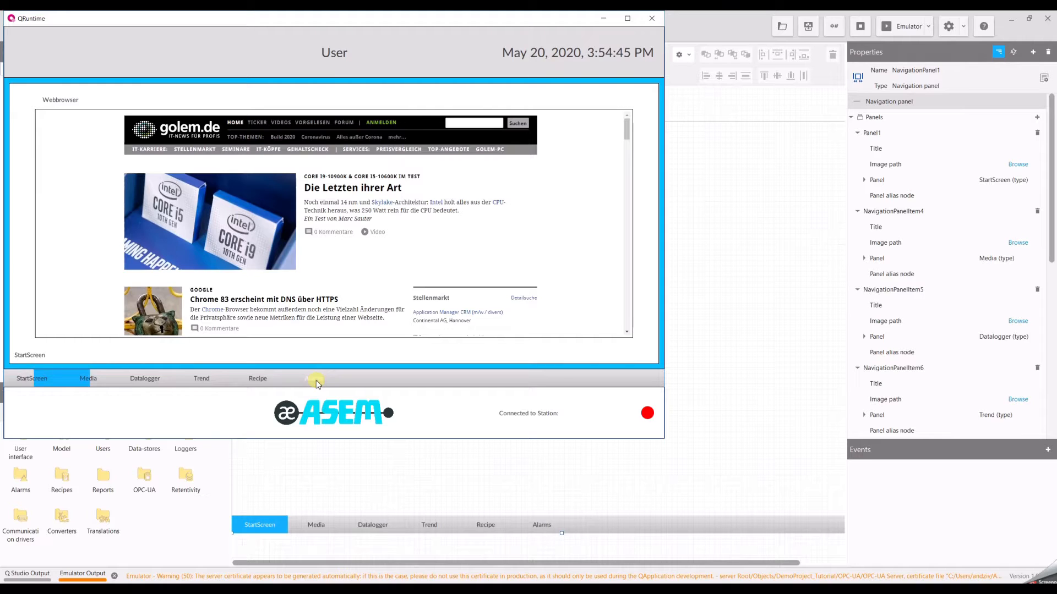
Step: On the emulator's Alarms screen, toggle the switch to trigger and then clear DigitalAlarm1
click(313, 377)
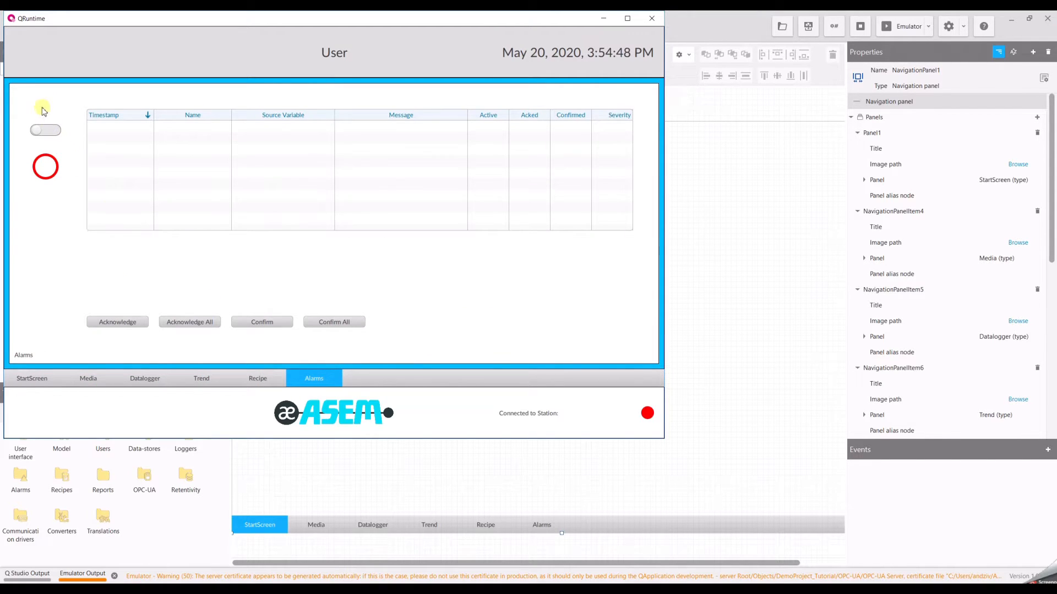
click(45, 130)
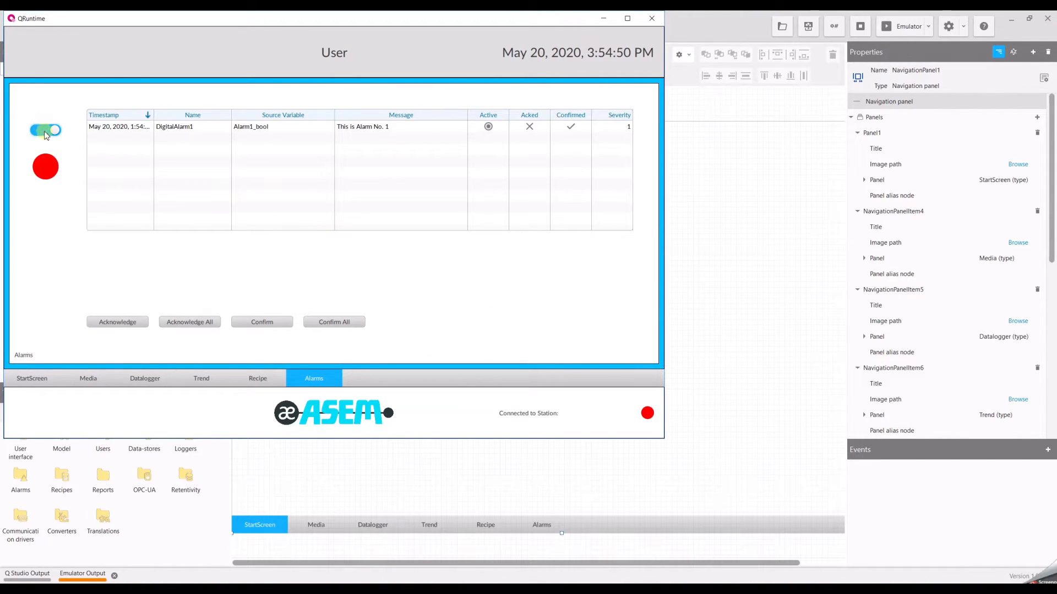
click(45, 130)
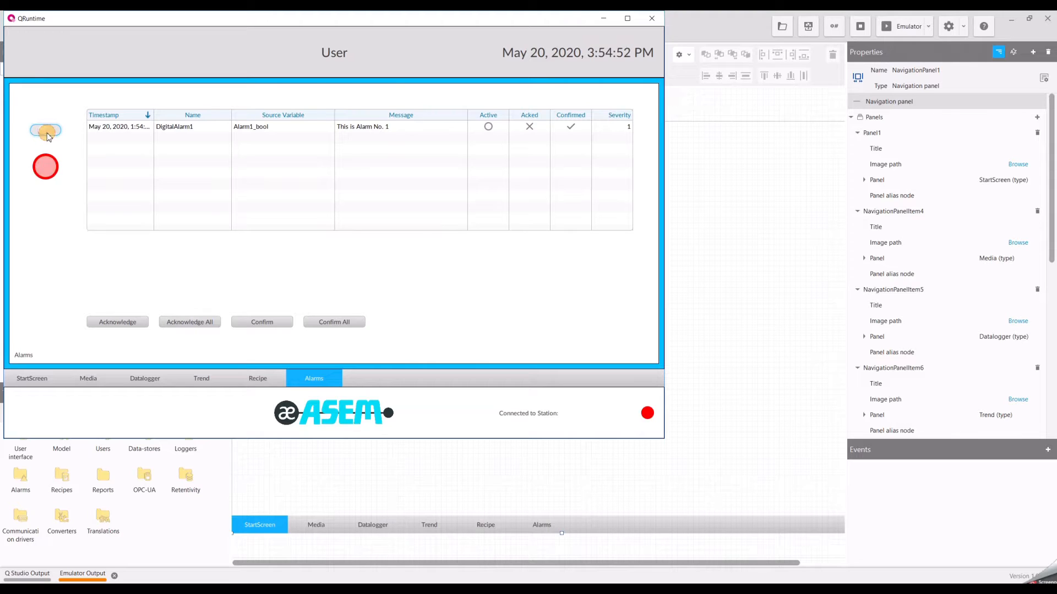
click(45, 130)
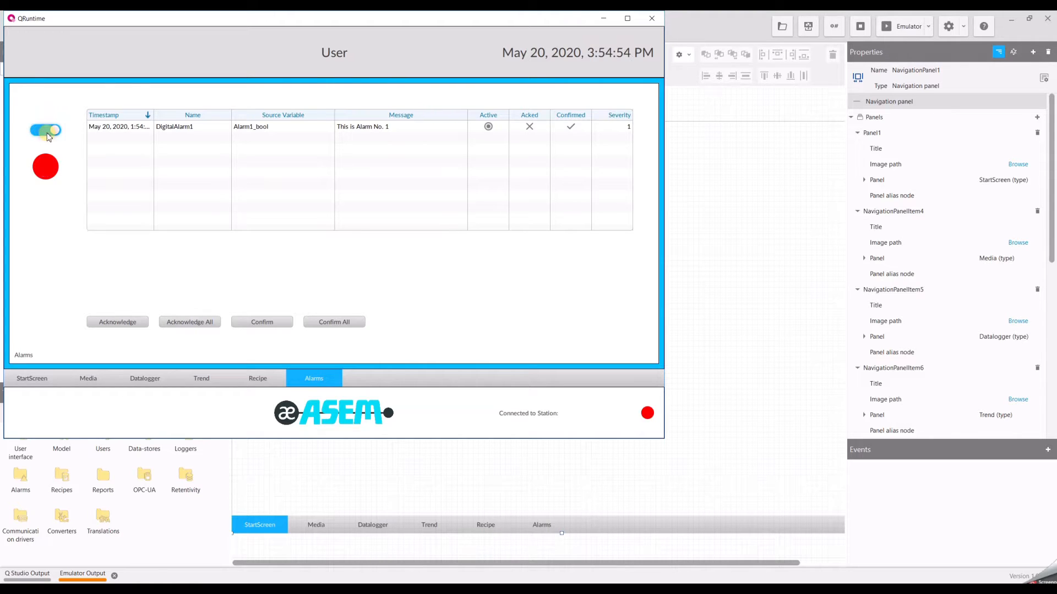
click(45, 129)
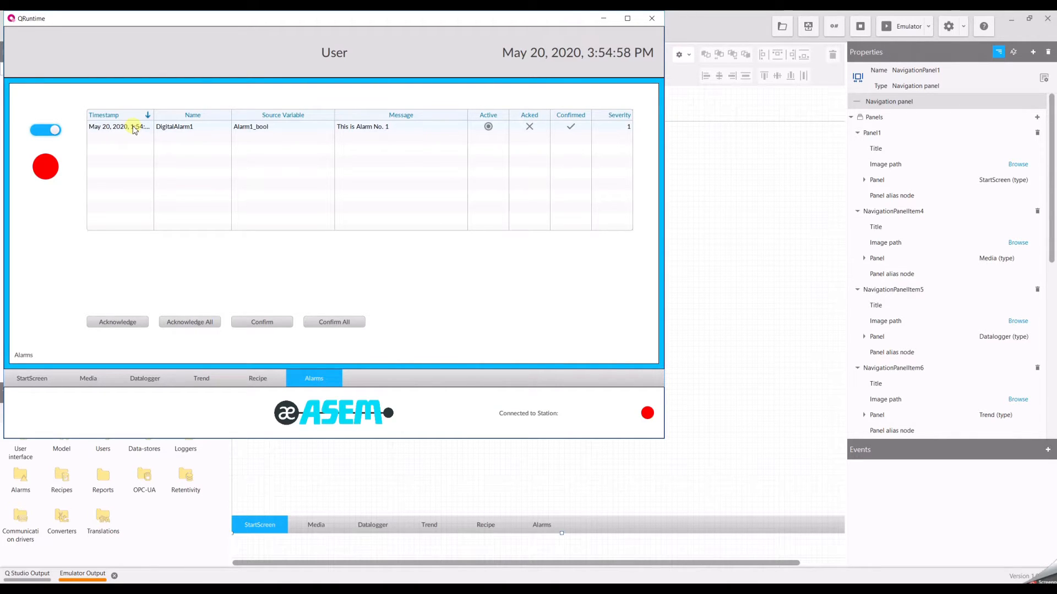
mouse_move(124, 155)
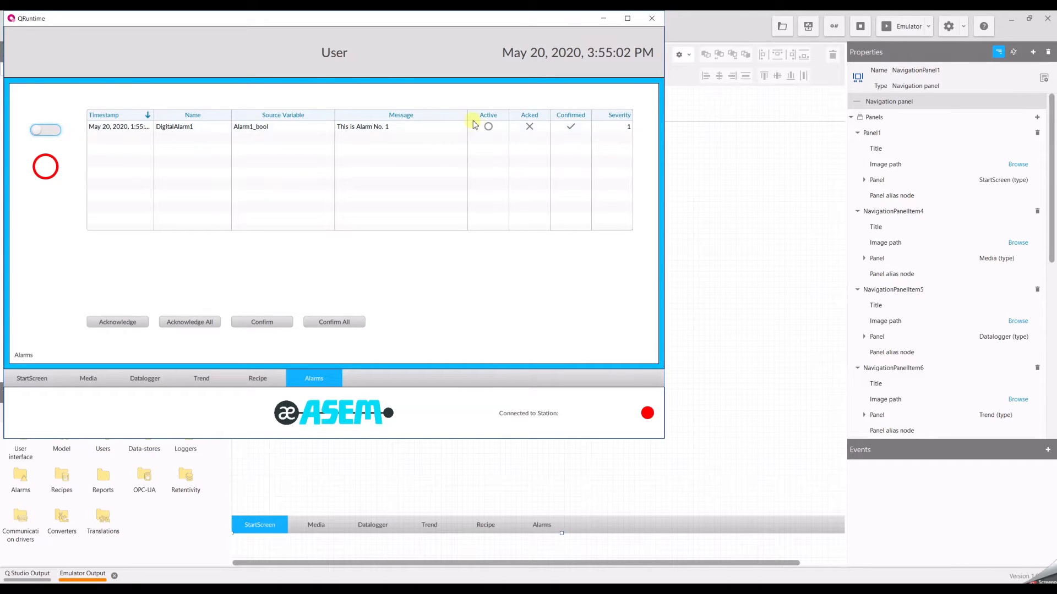
mouse_move(121, 139)
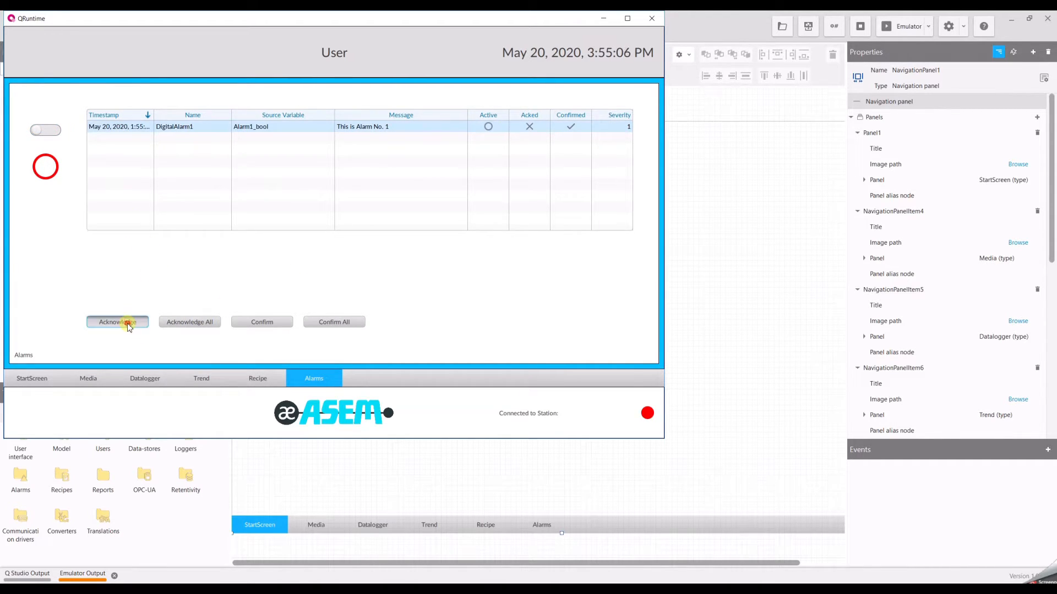
Step: Acknowledge the inactive DigitalAlarm1 so the grid empties, then close QRuntime
click(117, 321)
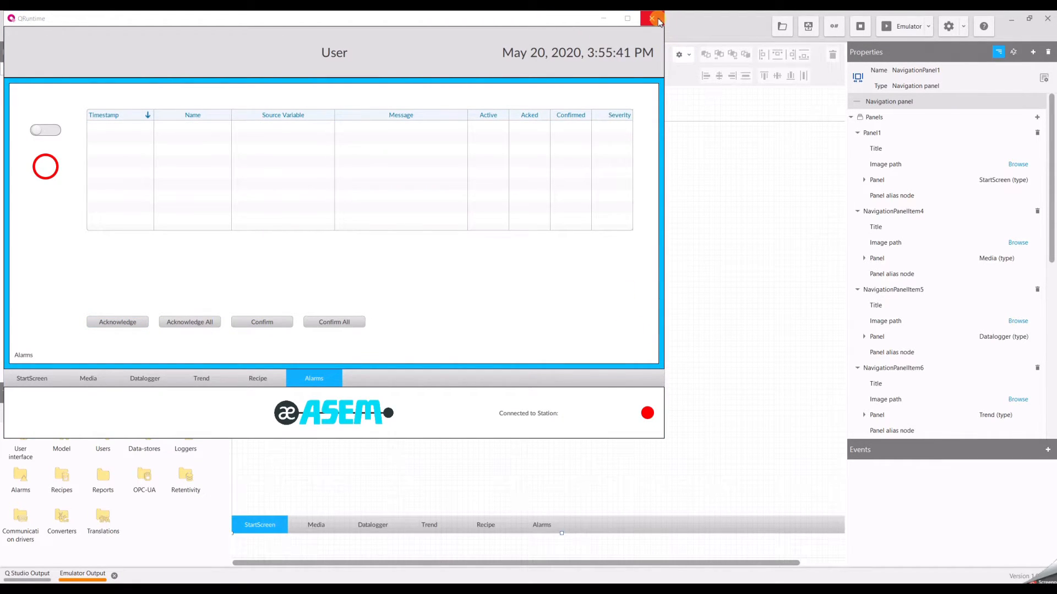
click(651, 18)
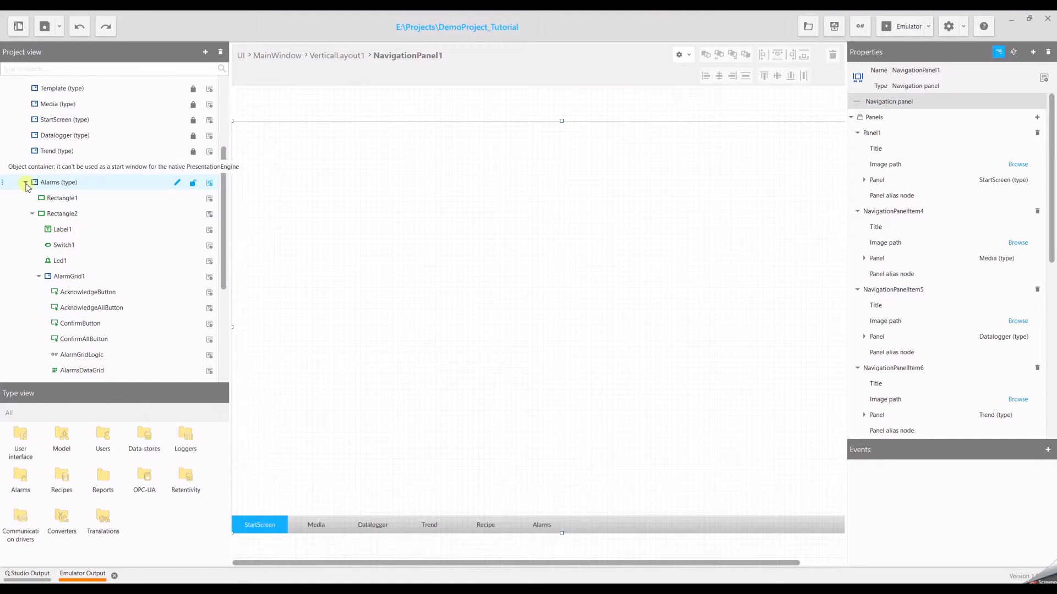
Step: Add a new exclusive level alarm, ExclusiveLevelAlarm1, to the project's Alarms folder
click(26, 186)
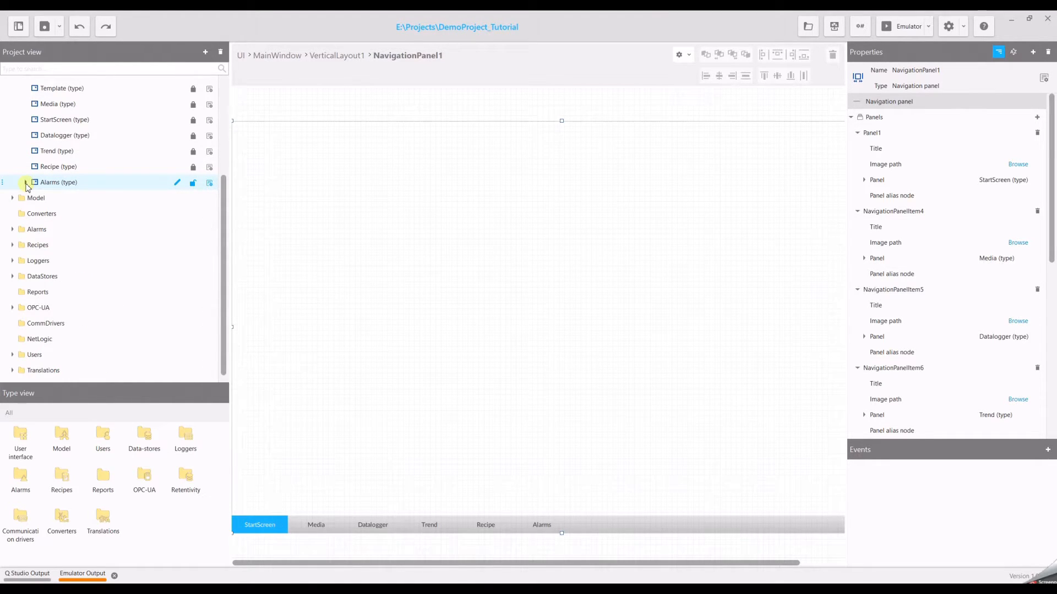
click(36, 229)
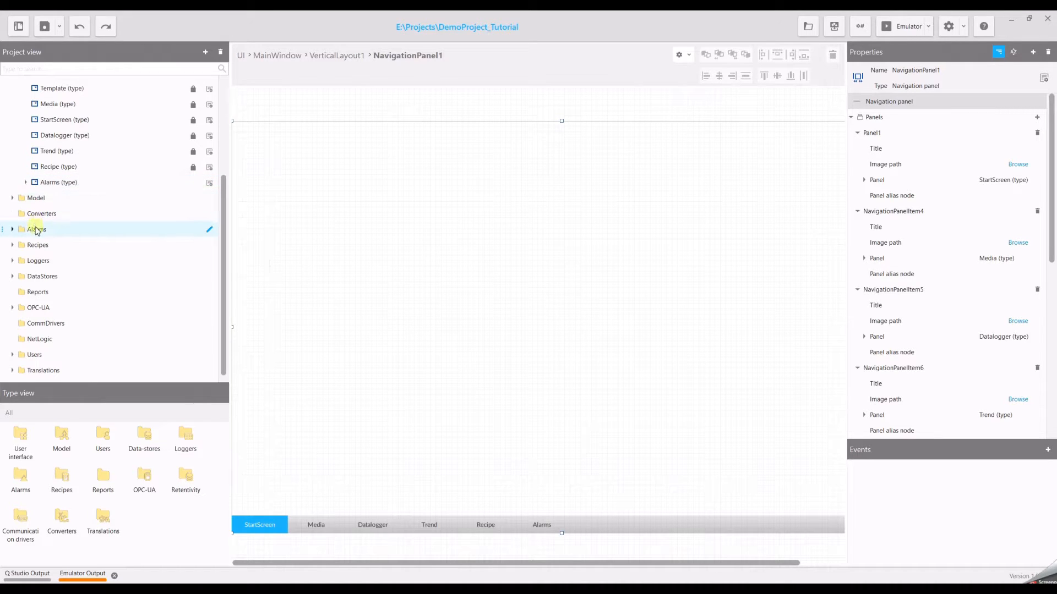
click(35, 229)
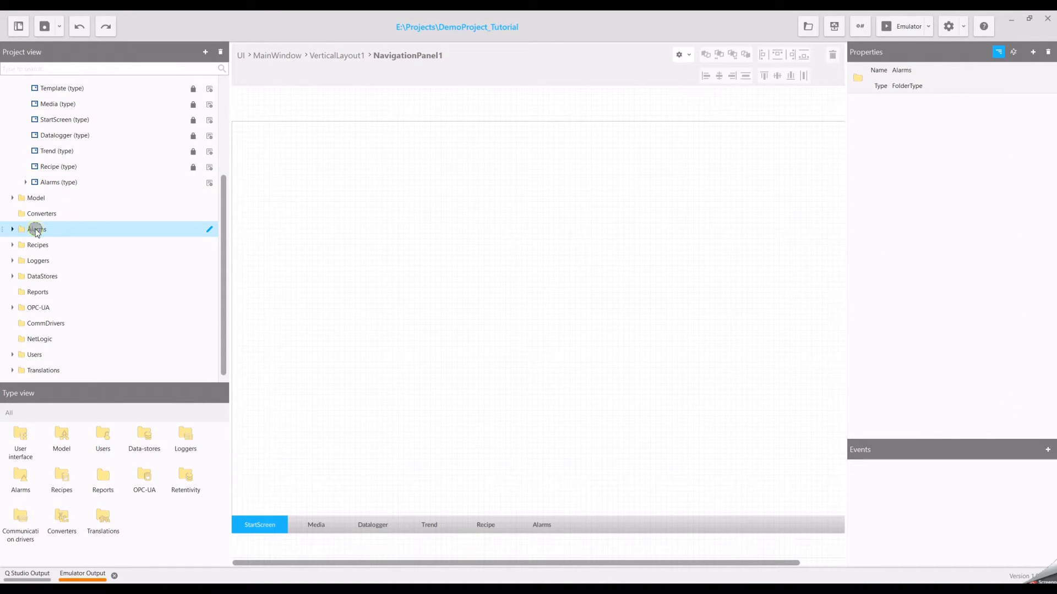
right_click(35, 229)
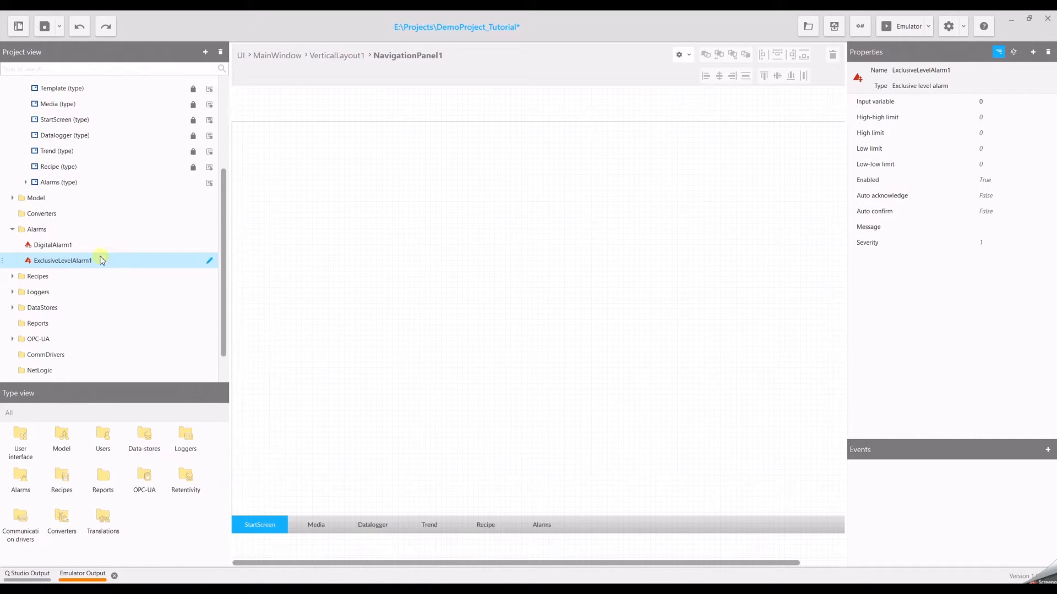
click(12, 197)
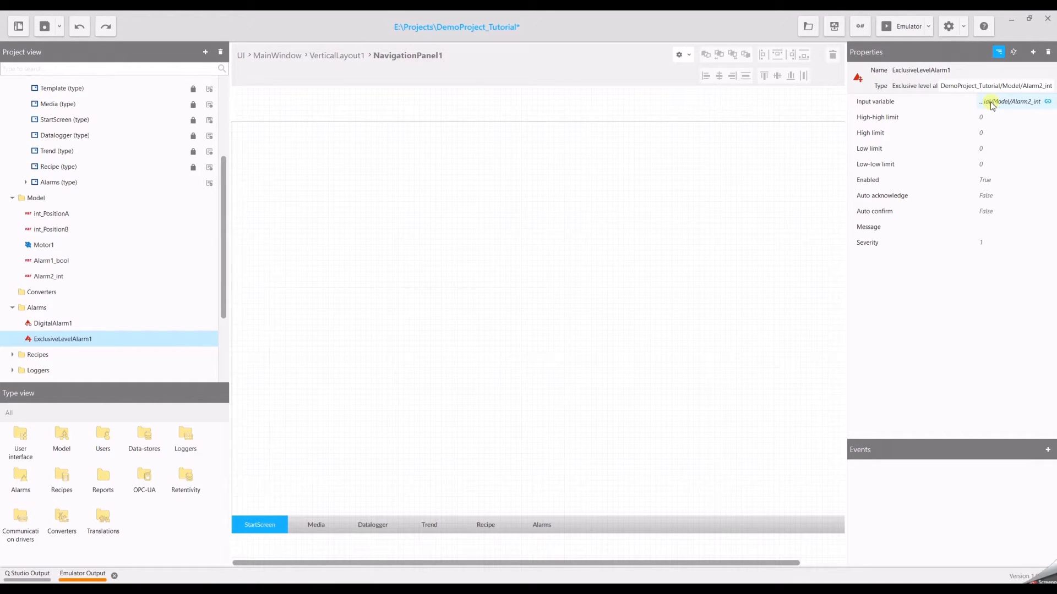
mouse_move(986, 117)
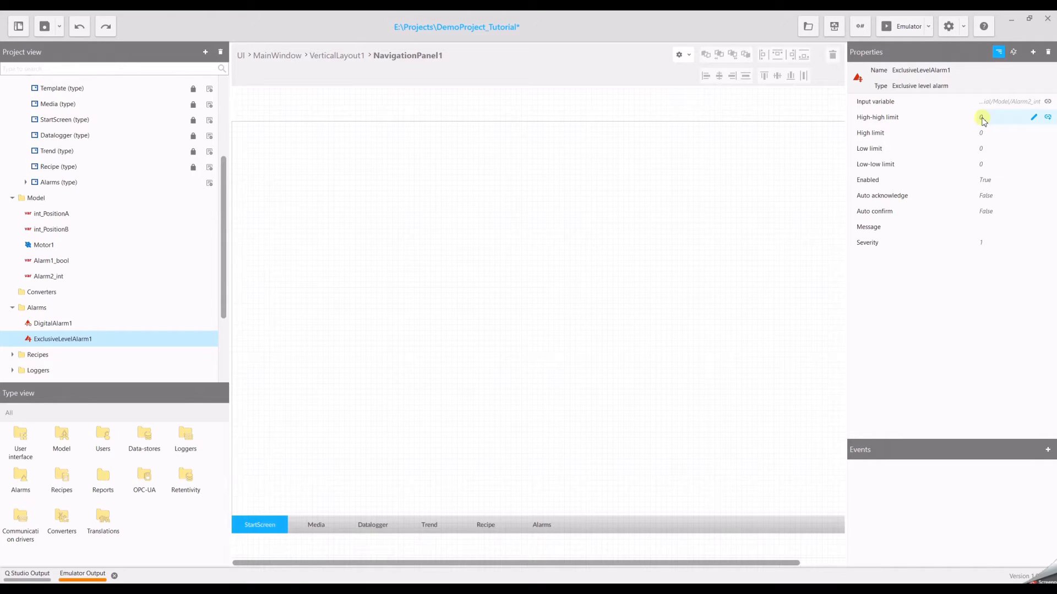
Step: Set ExclusiveLevelAlarm1's limits to high-high 50, high 20, low -20 and low-low -50
click(1004, 116)
text(50)
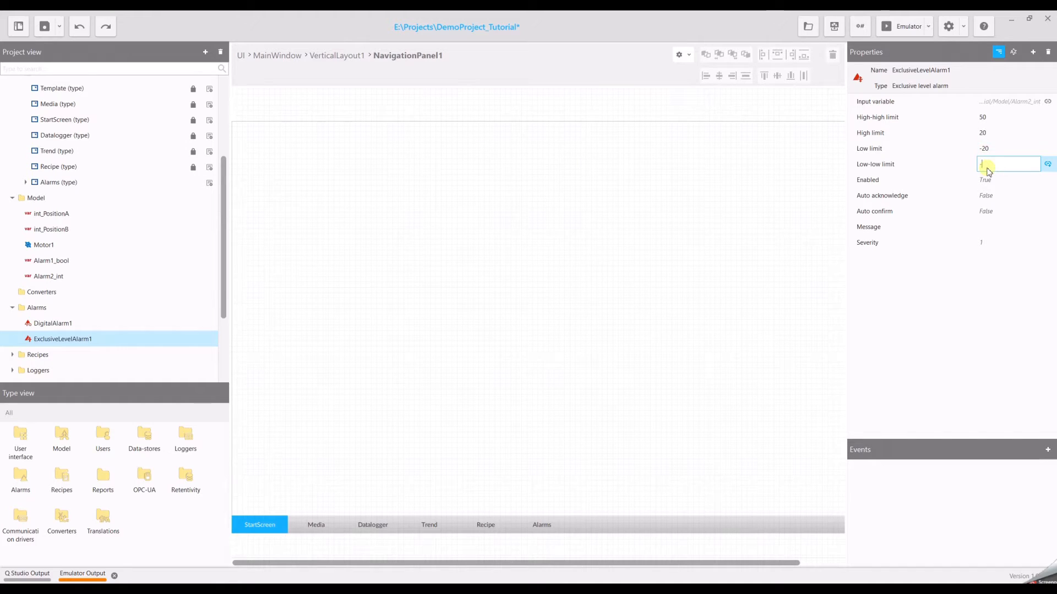
text(-50)
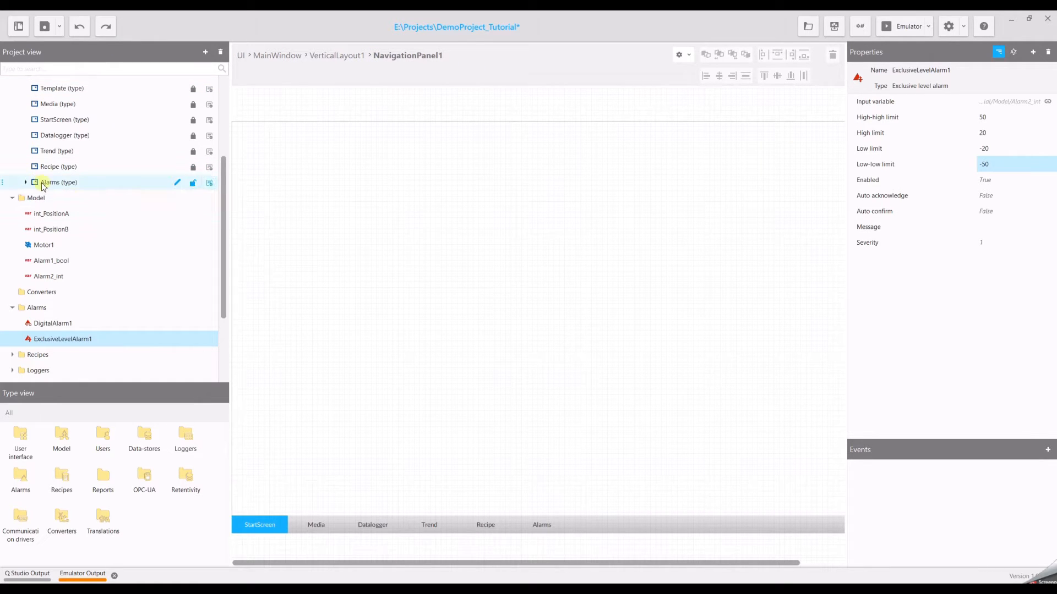
Step: Add a new column, DataGridColumn1, to AlarmsDataGrid on the Alarms screen
click(25, 181)
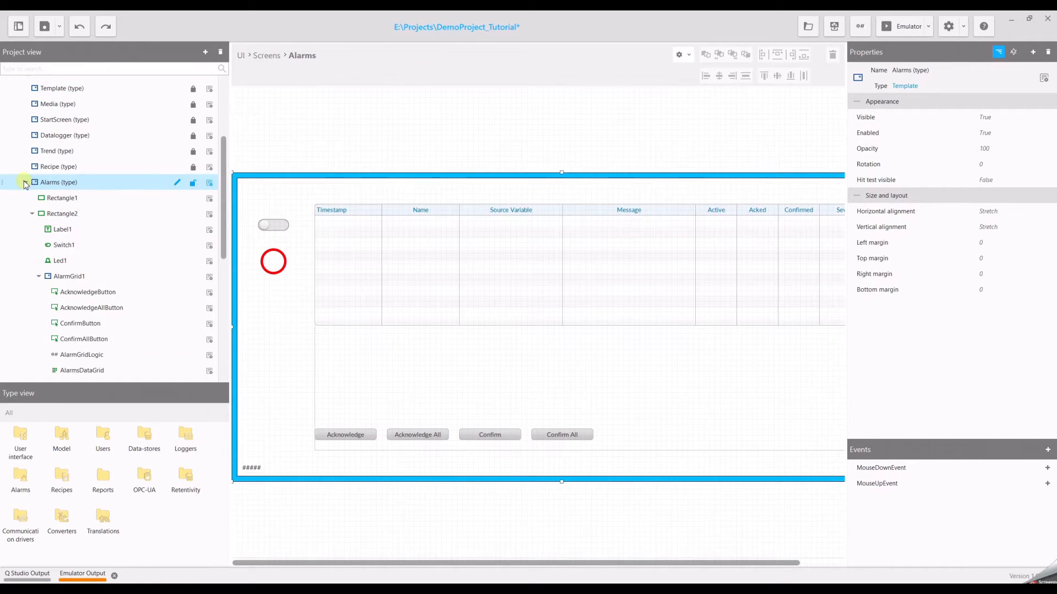
click(83, 370)
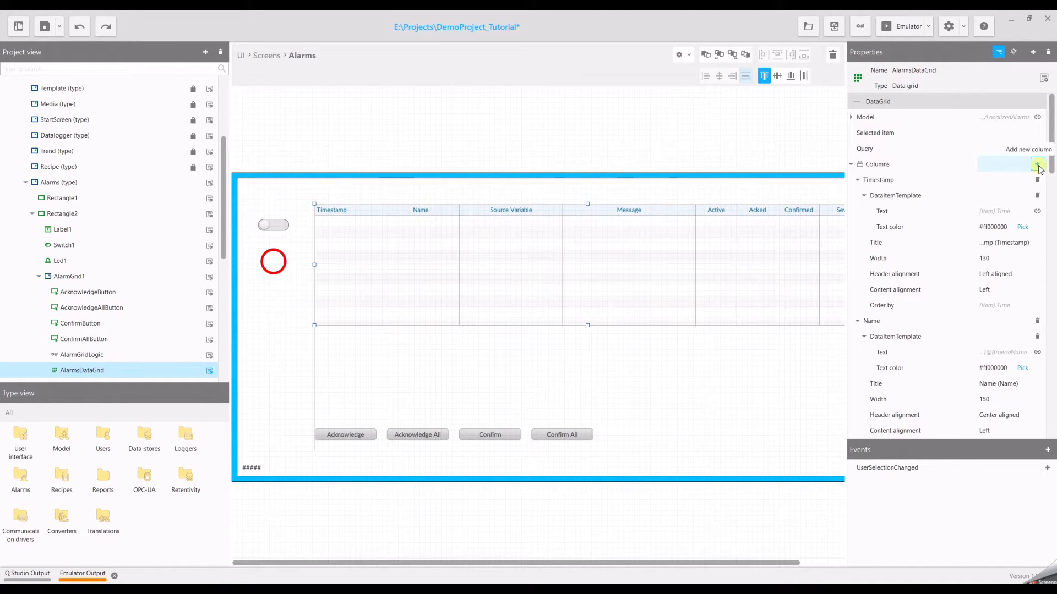
click(1038, 166)
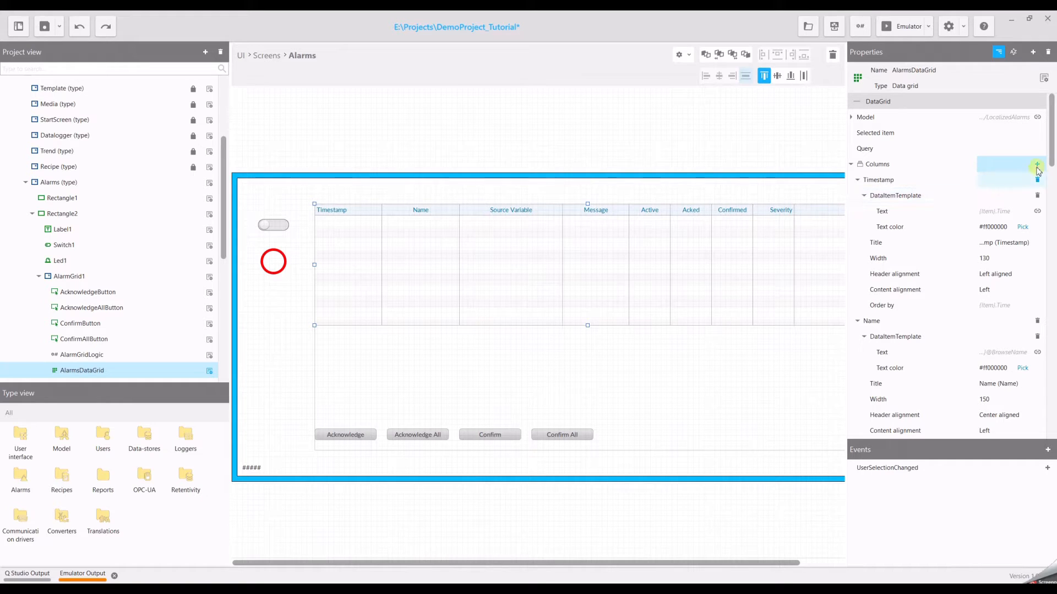
scroll(down, 3)
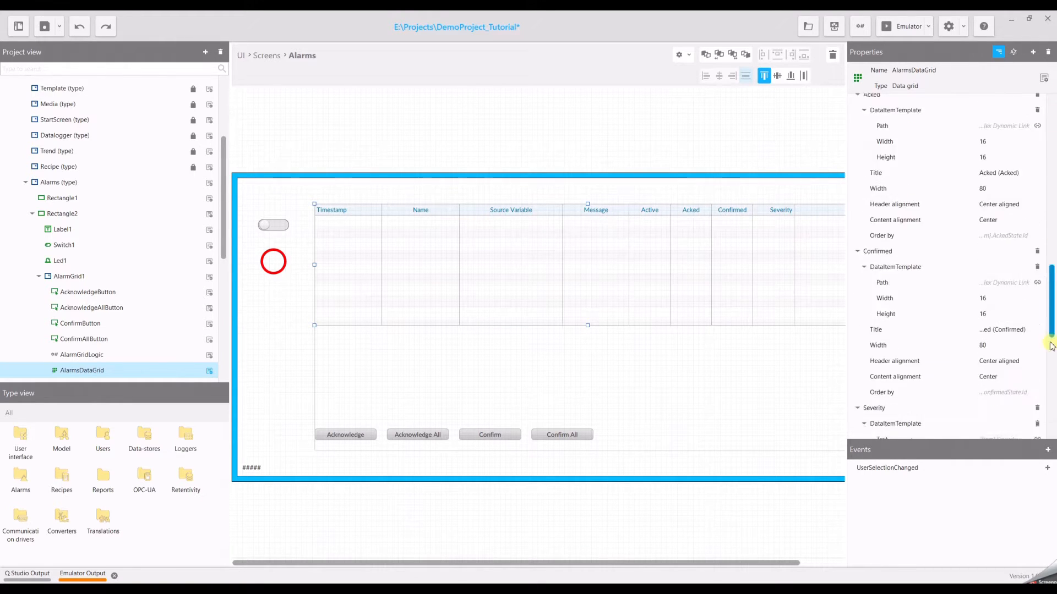
scroll(down, 3)
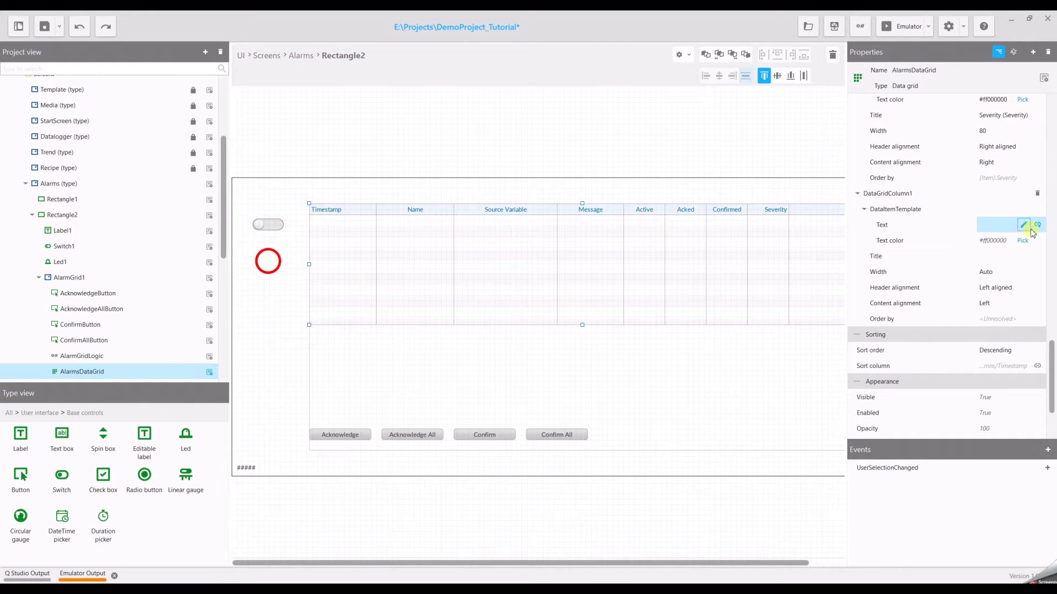
mouse_move(1037, 225)
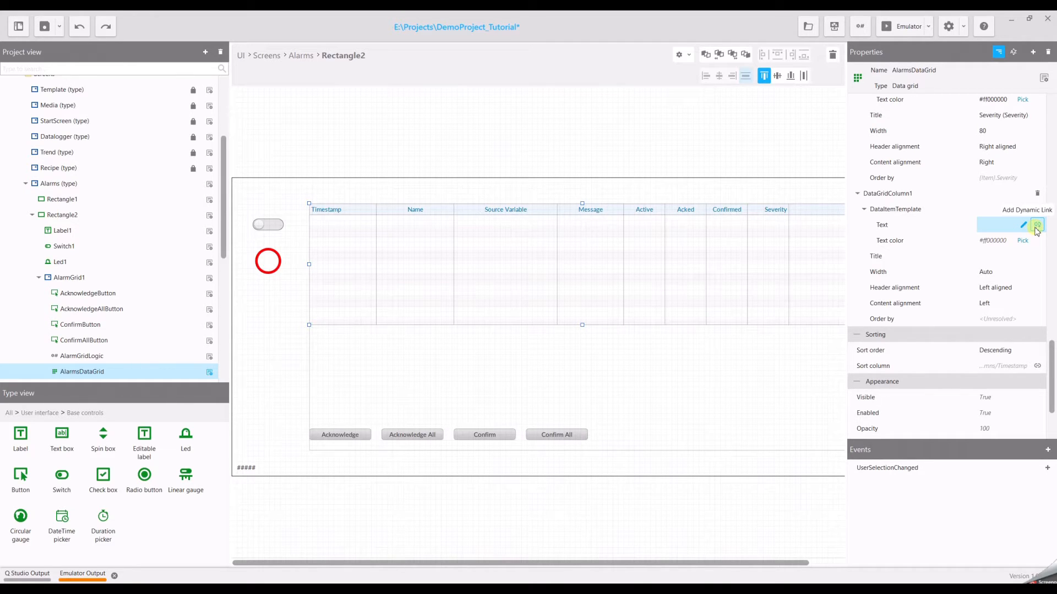
Step: In the column text's link picker, expand the (Item) alias down to the exclusive limit alarm's LimitState
click(1036, 225)
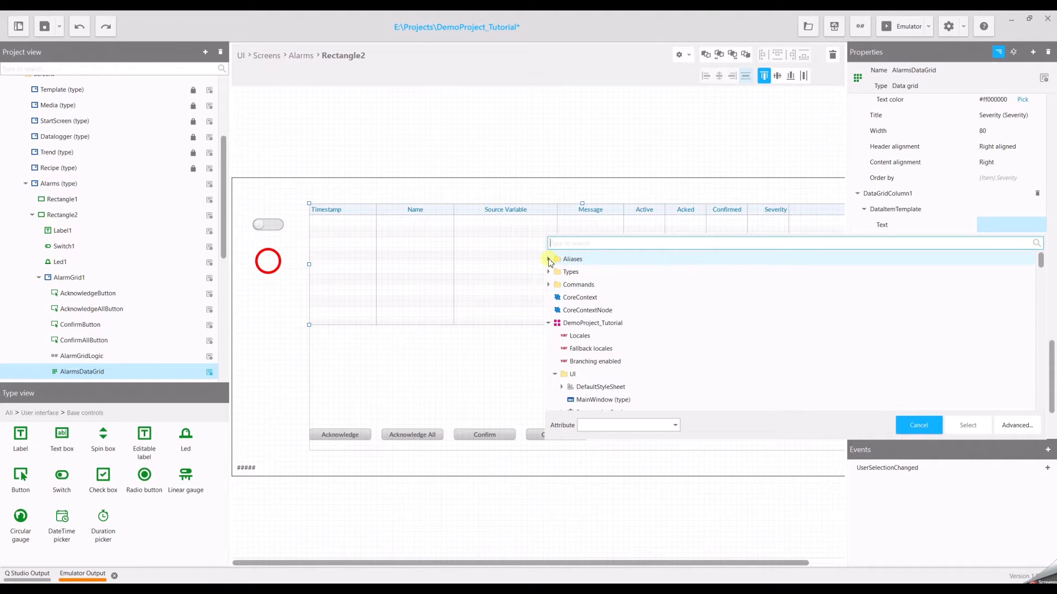
click(548, 259)
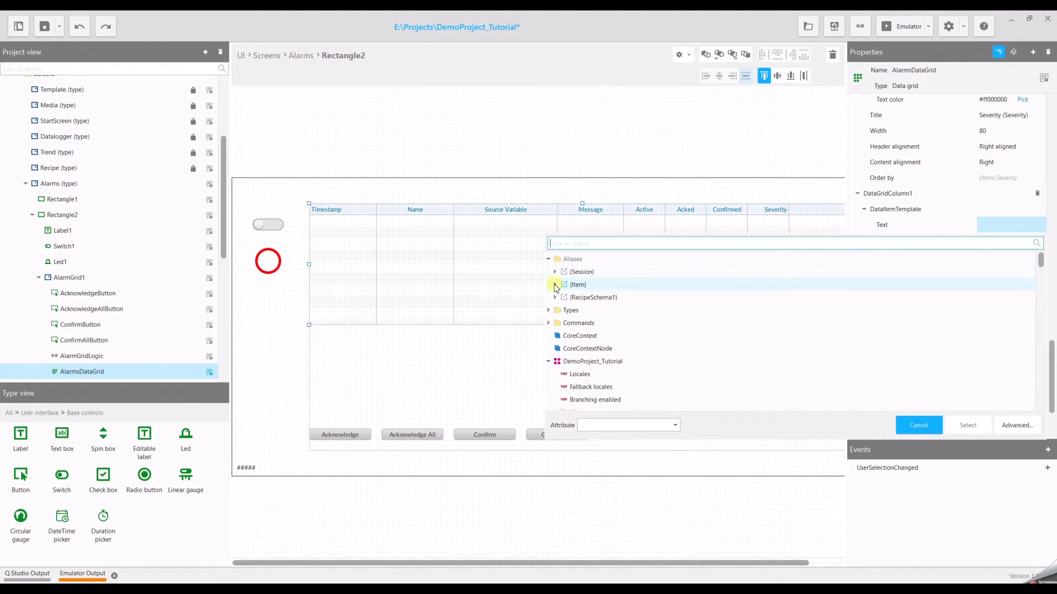
click(555, 284)
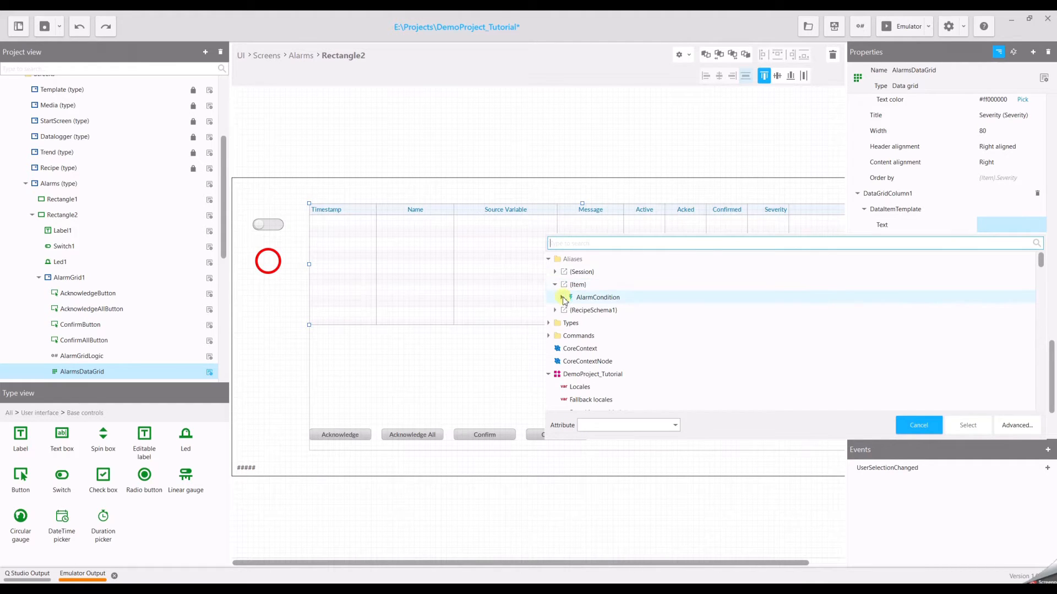
click(555, 297)
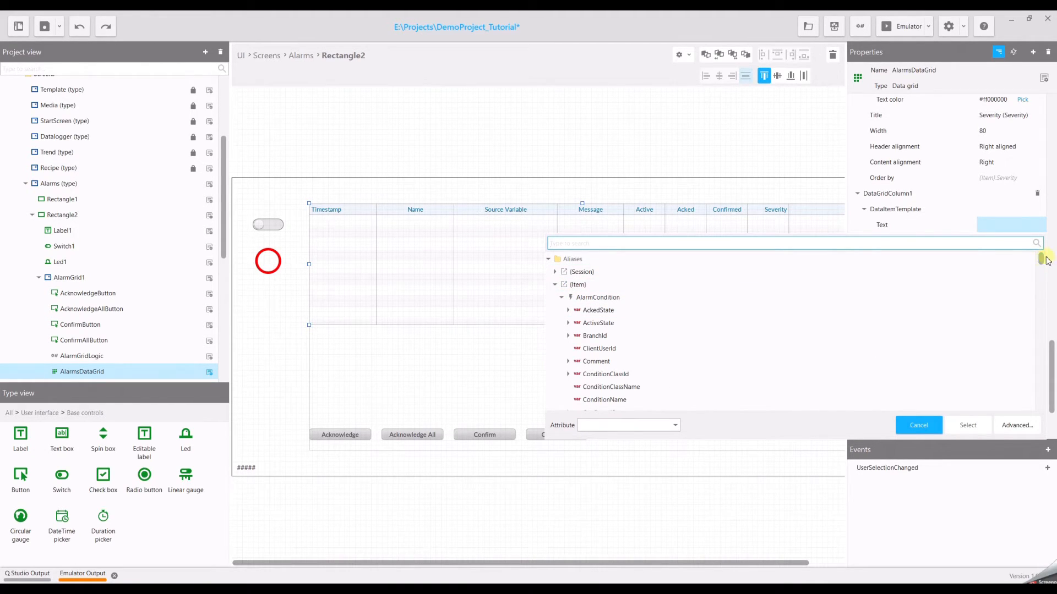
scroll(down, 3)
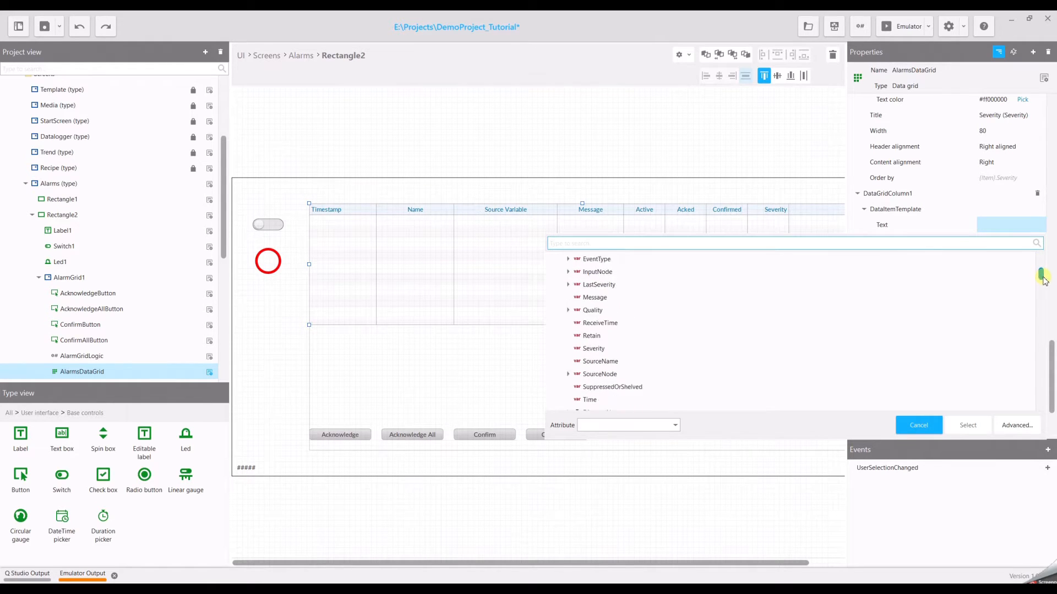
scroll(down, 3)
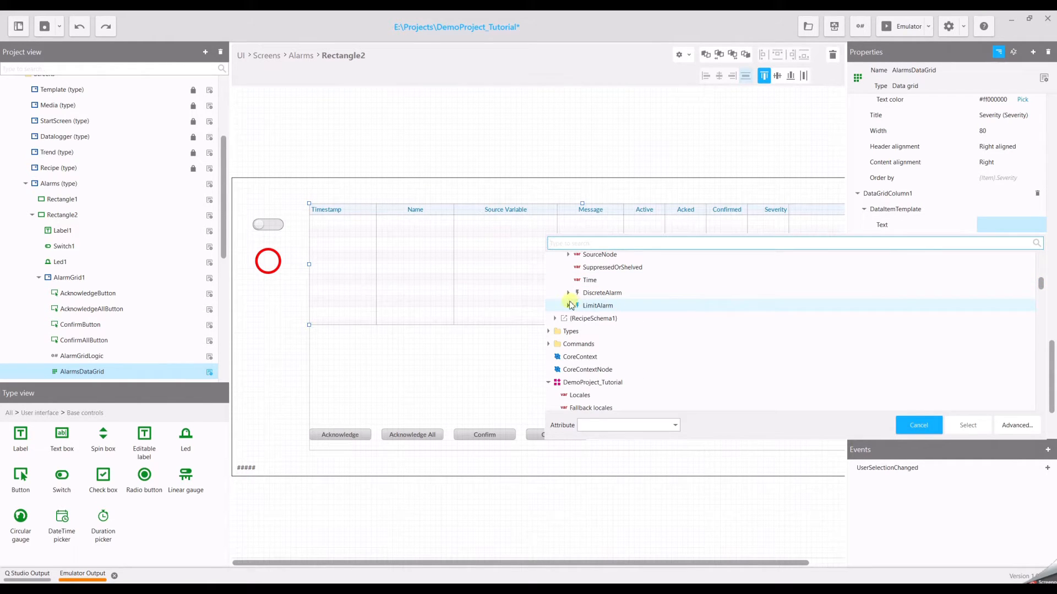
click(568, 305)
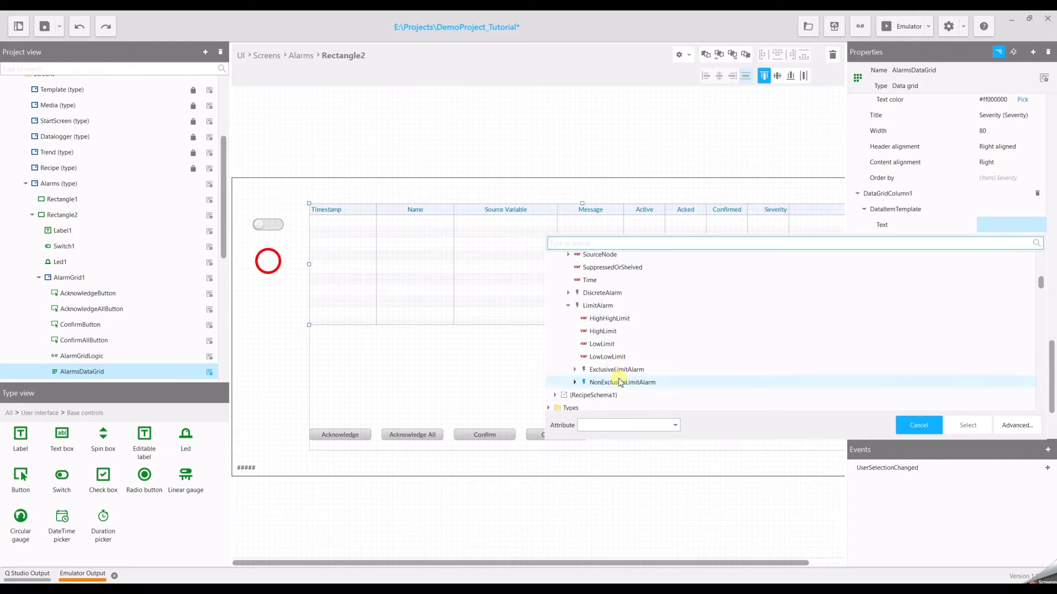
click(574, 370)
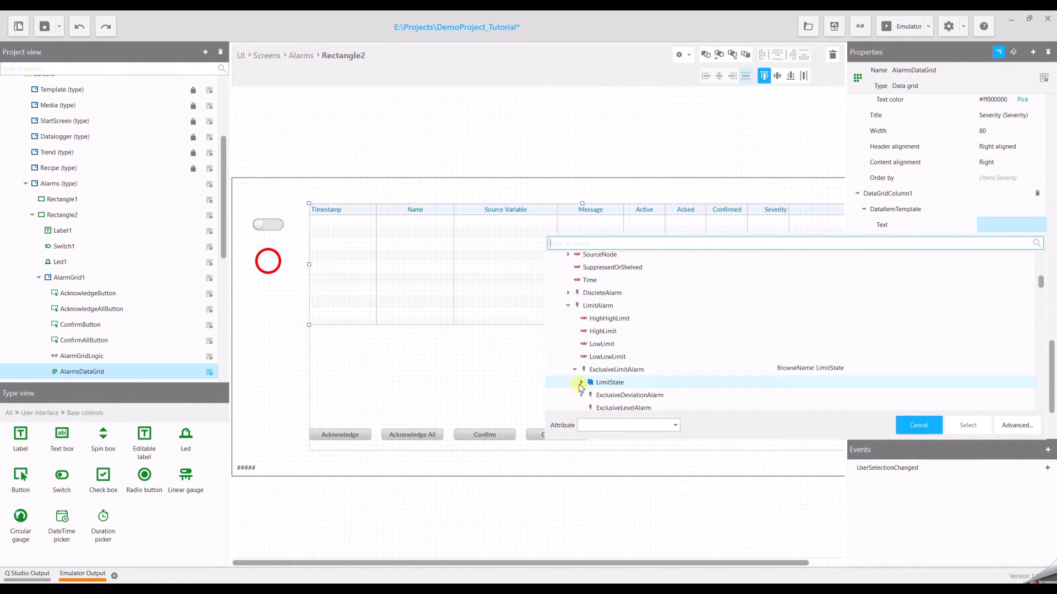
click(581, 381)
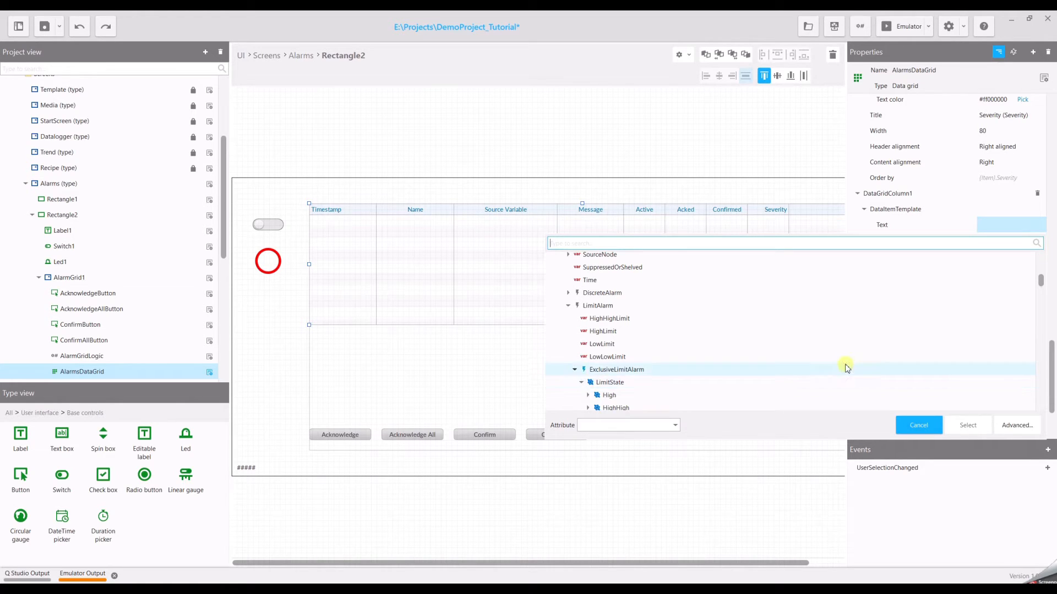
Step: Bind the column text to CurrentState with the Value attribute and confirm
scroll(down, 3)
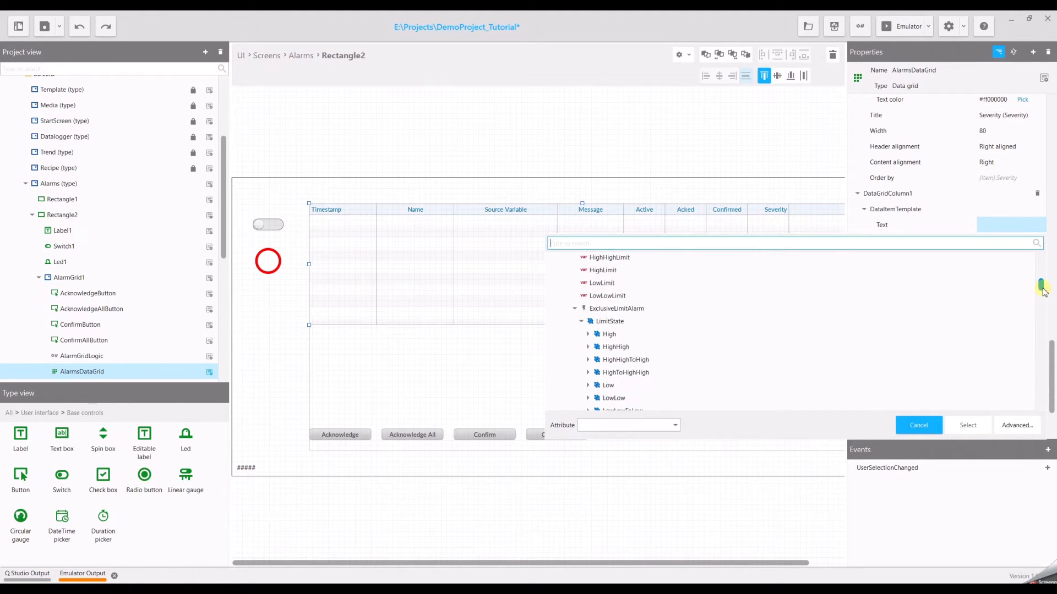
scroll(down, 3)
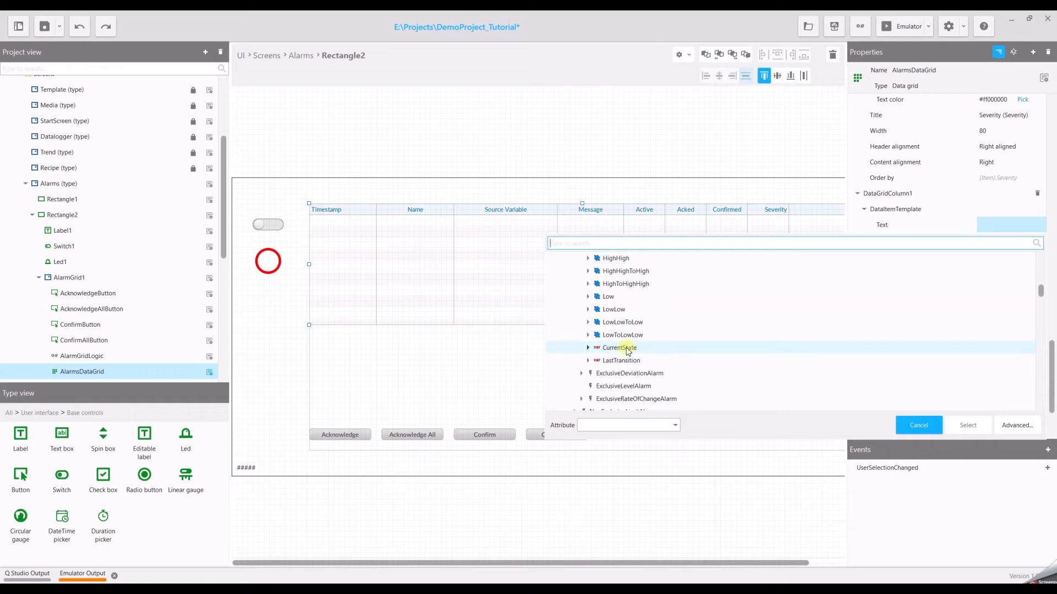
mouse_move(617, 347)
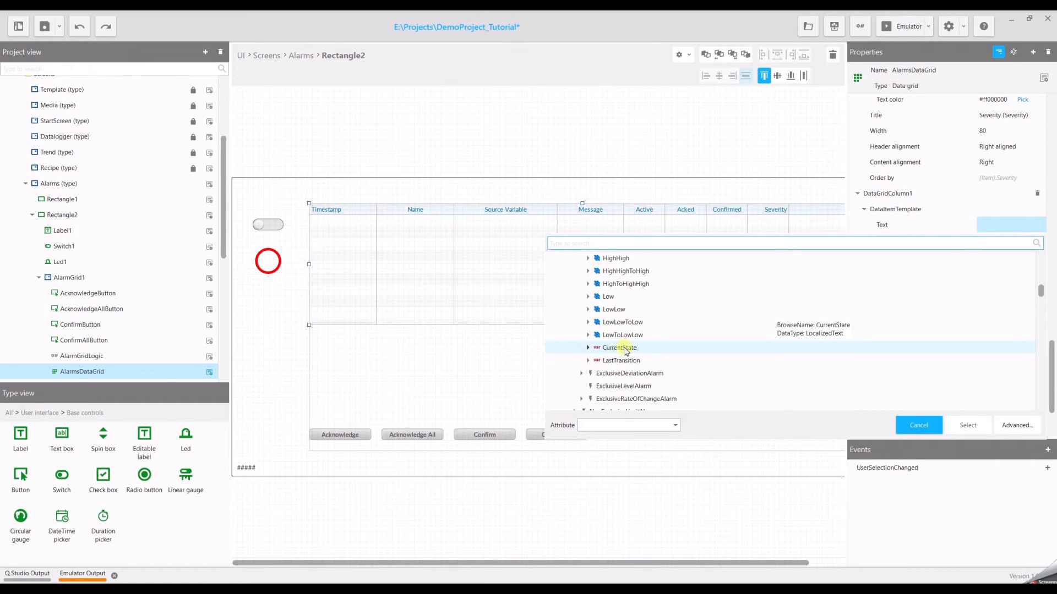
click(619, 346)
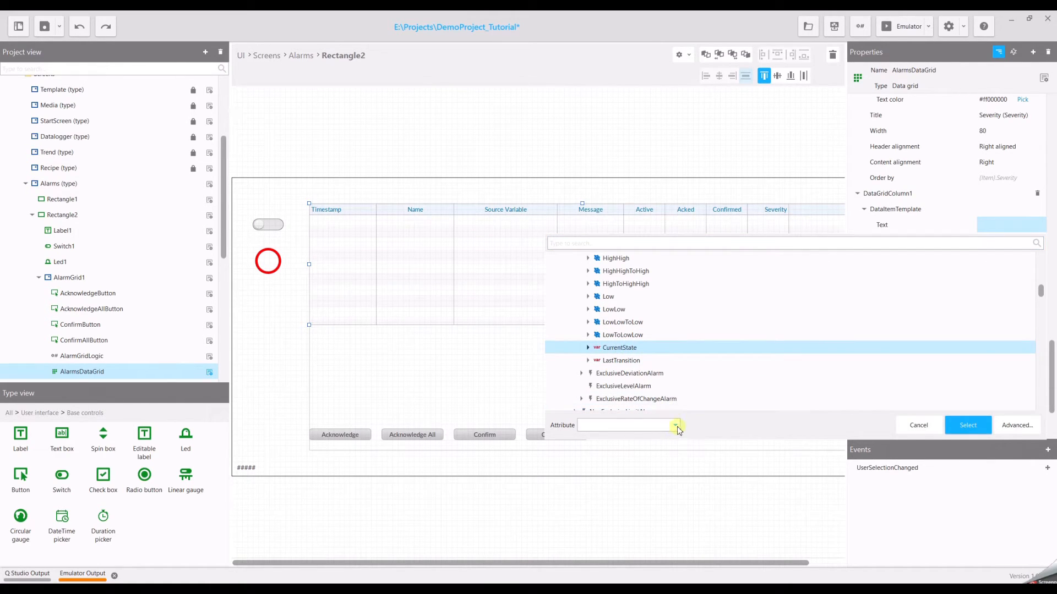
click(674, 425)
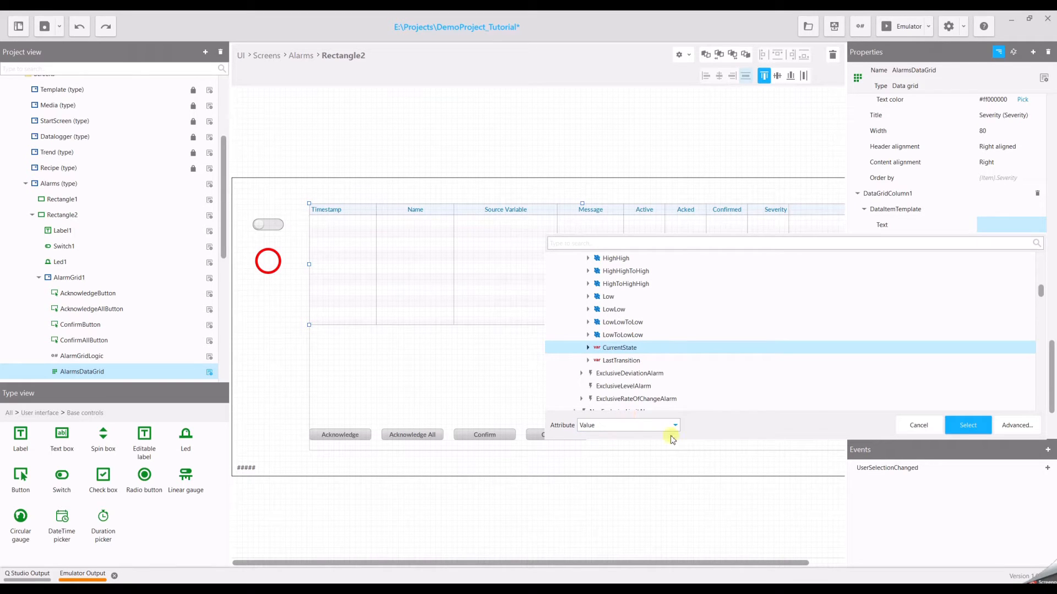
click(967, 425)
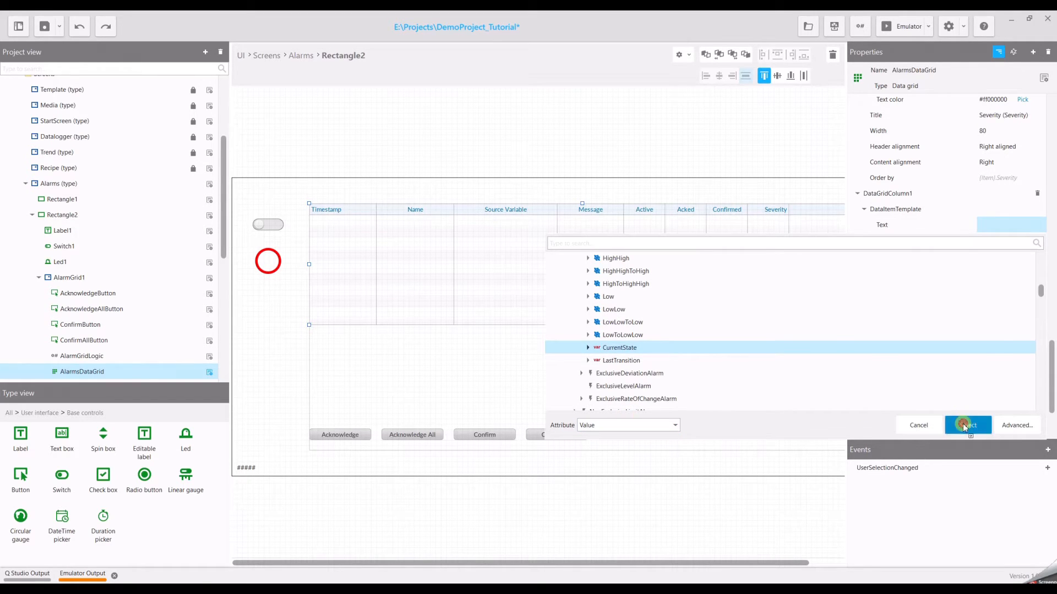
click(967, 425)
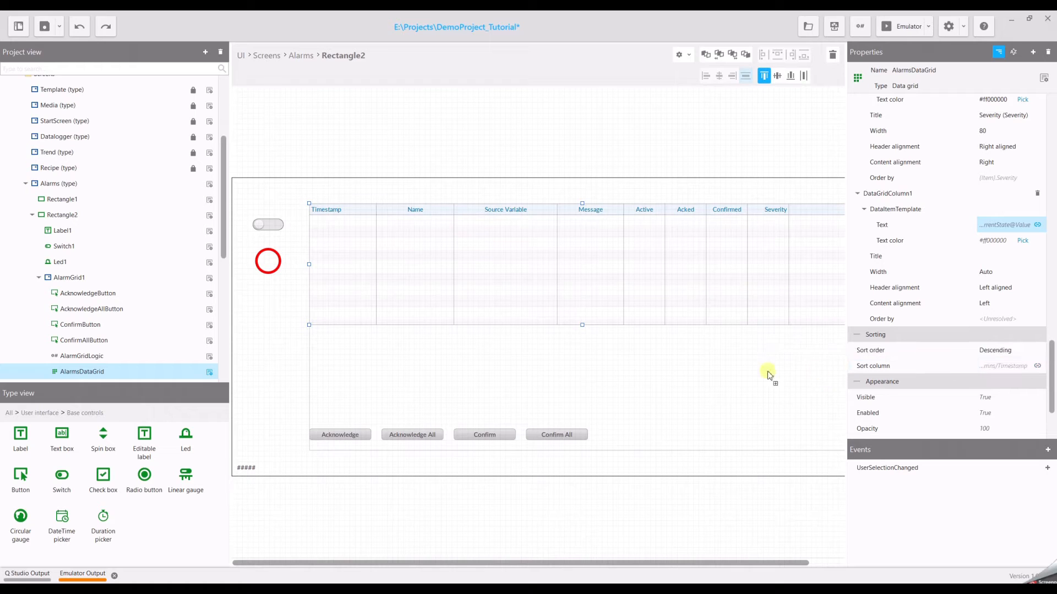
mouse_move(753, 374)
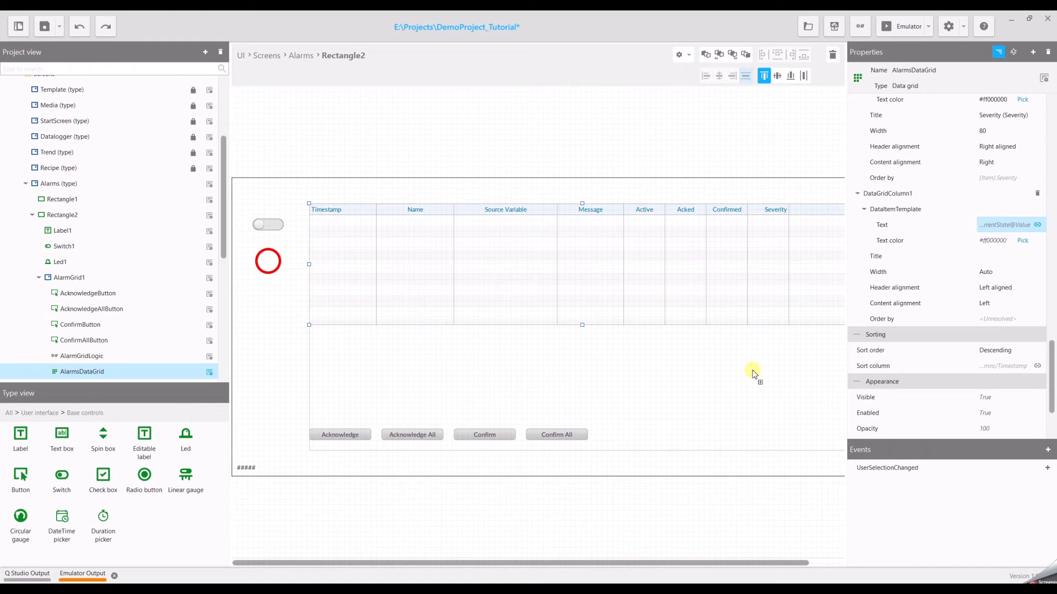
mouse_move(185, 480)
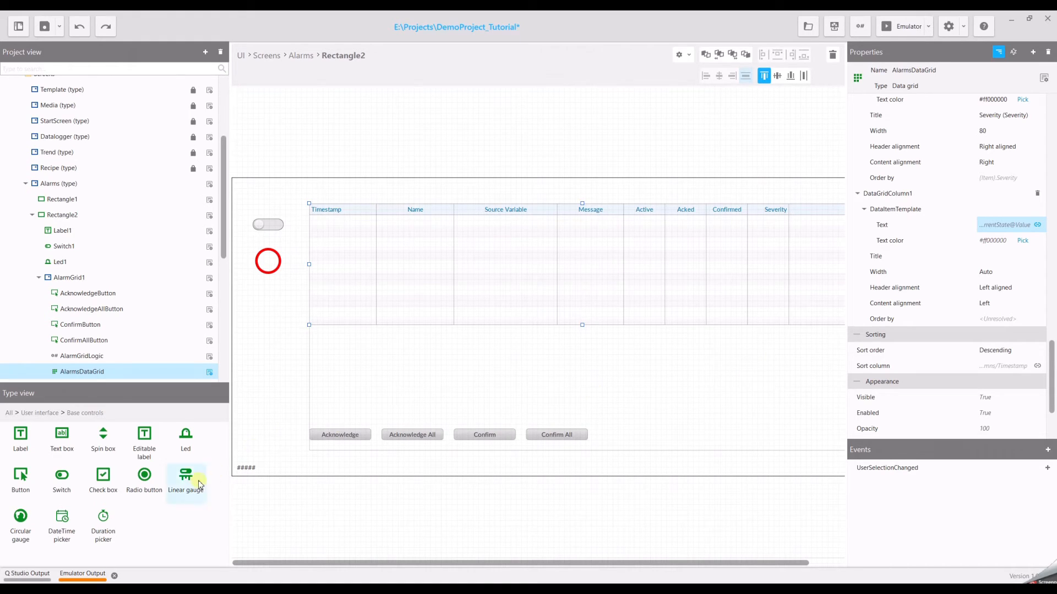
Step: Add a linear gauge from Base controls, set its orientation to Vertical and place it under the LED
click(31, 413)
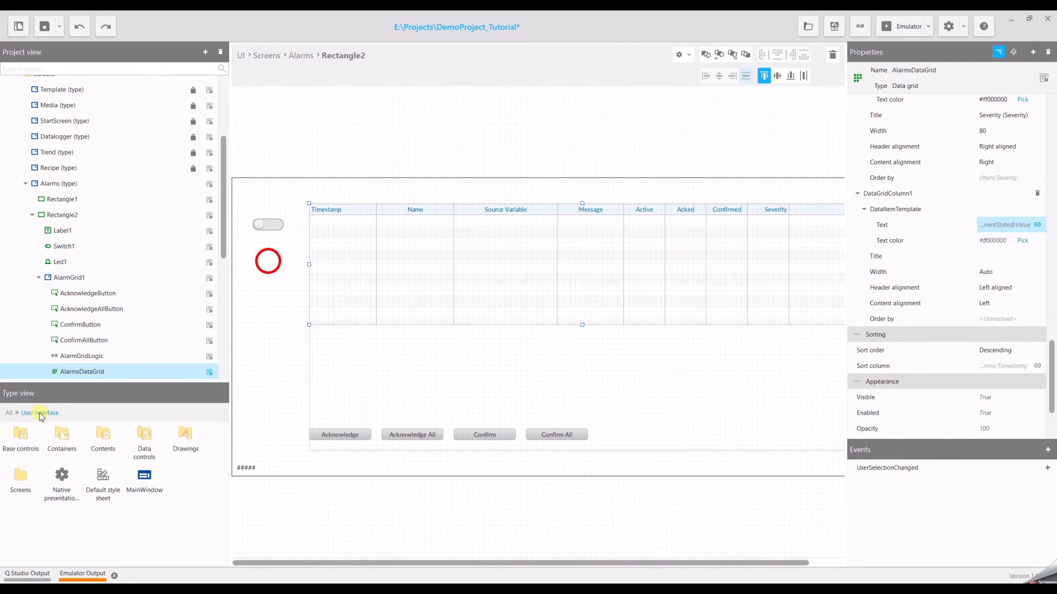
click(19, 438)
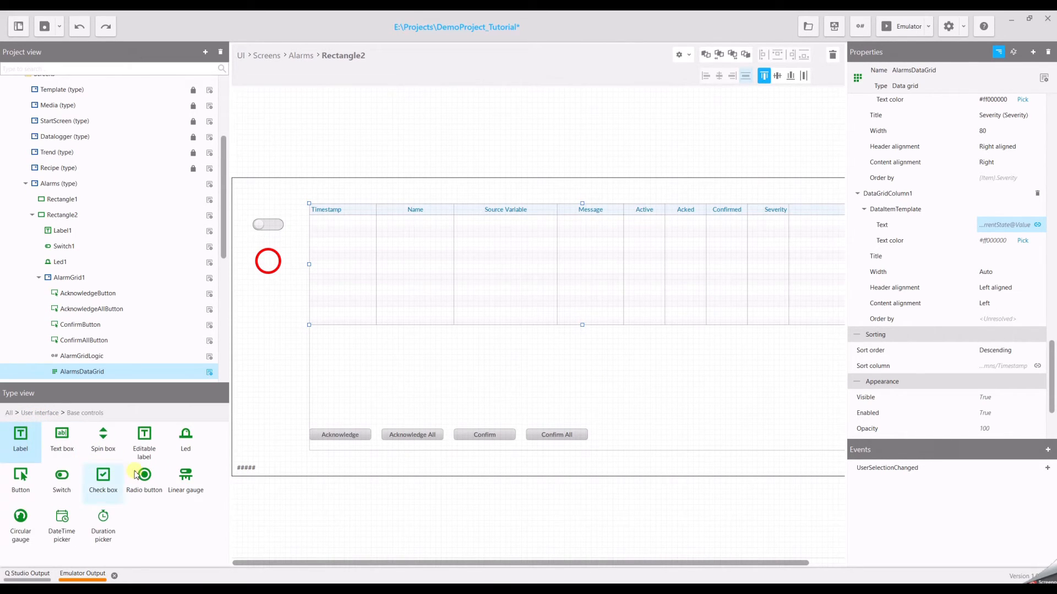
mouse_move(185, 479)
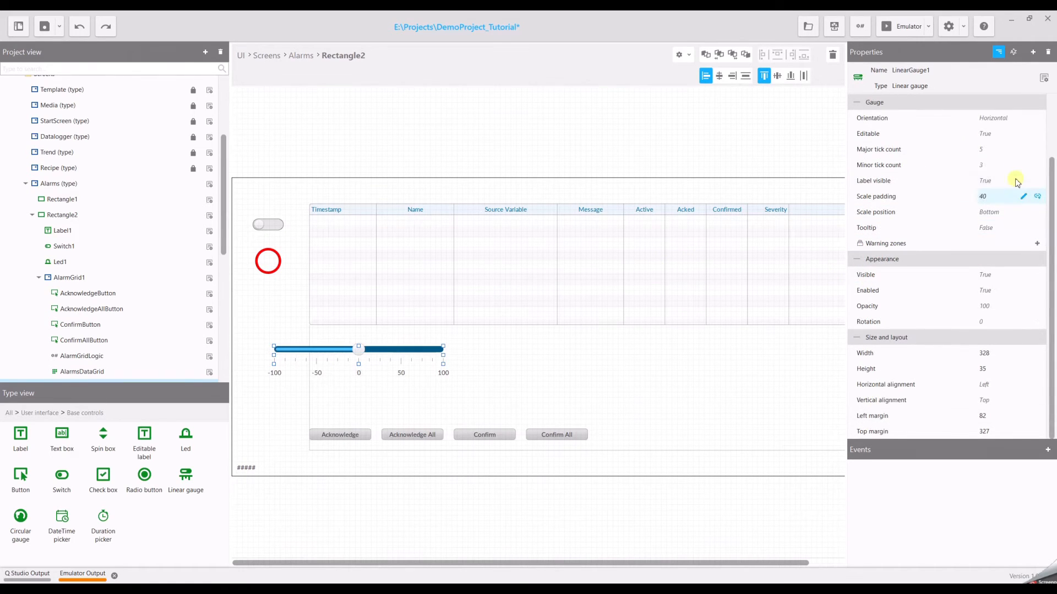
click(1000, 117)
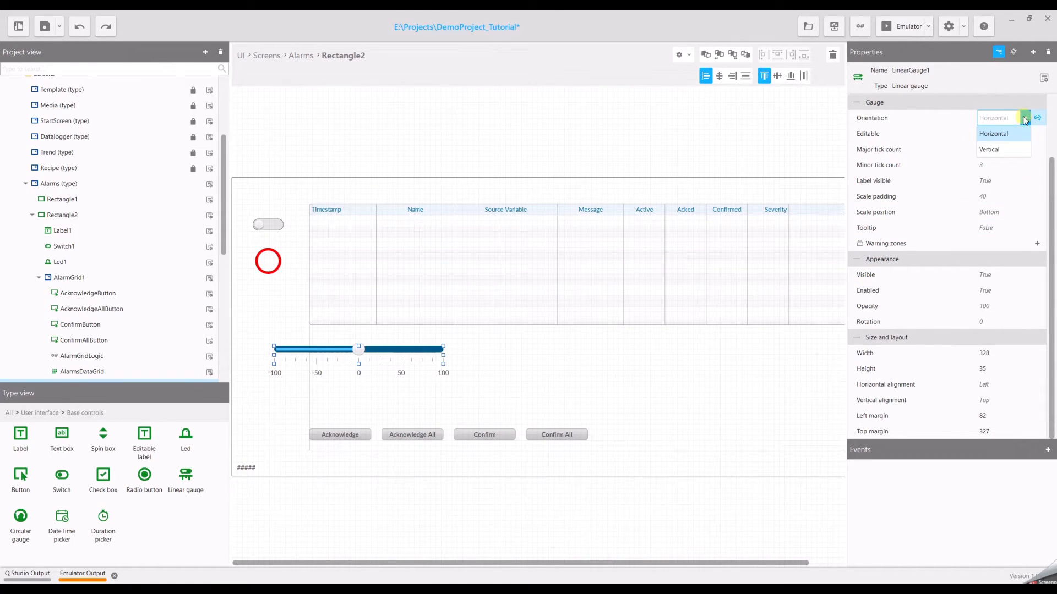
click(990, 148)
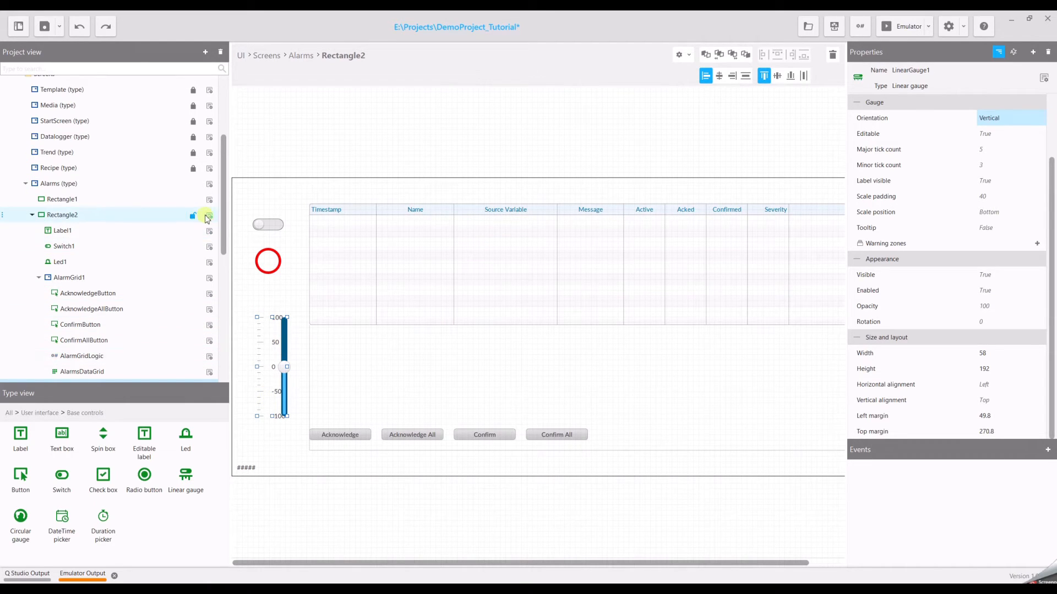
scroll(down, 3)
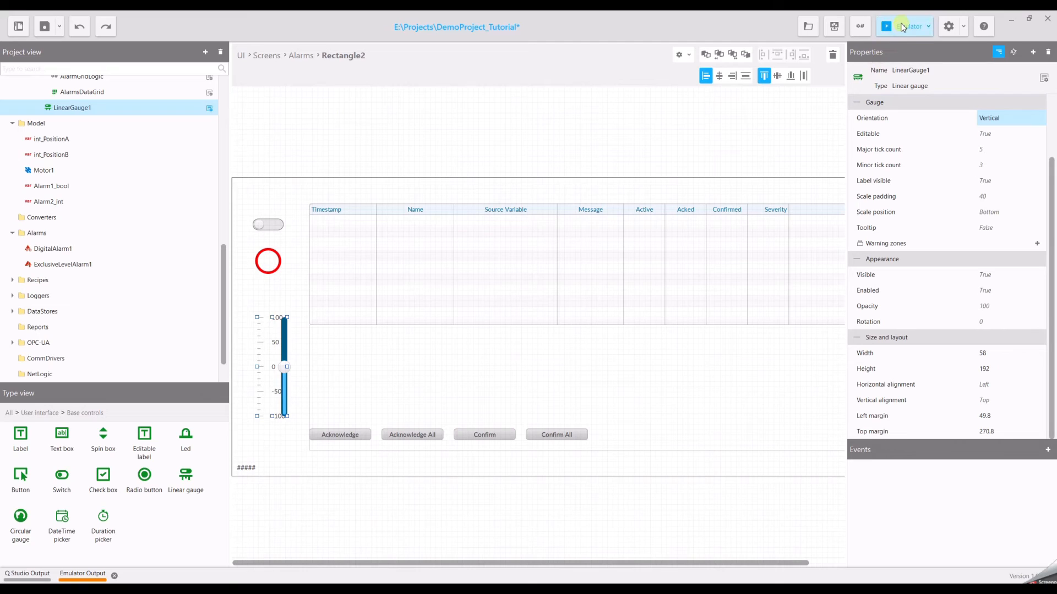
mouse_move(888, 25)
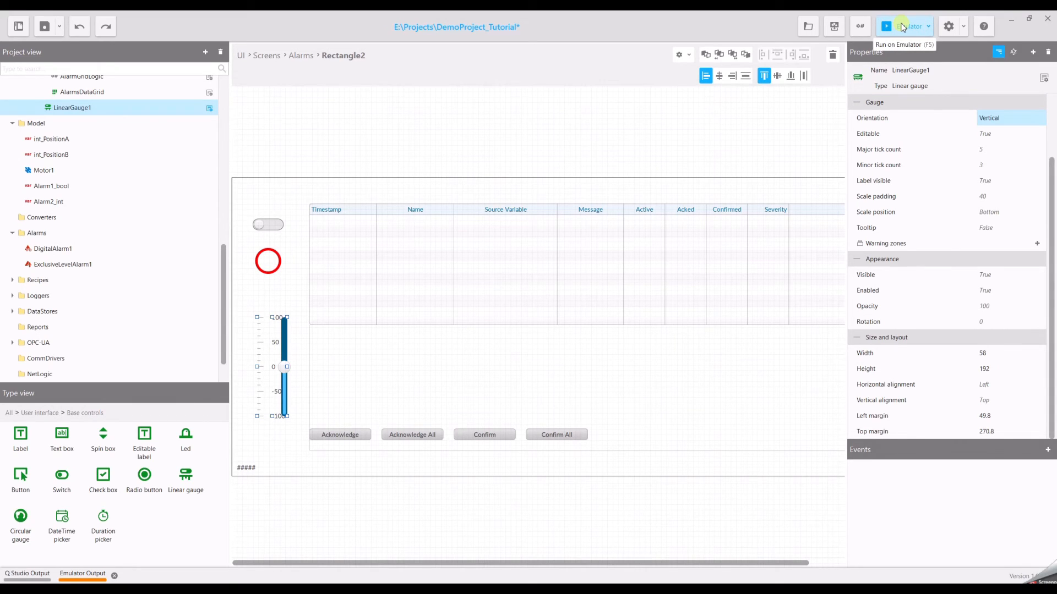
Step: Run the project in the QRuntime emulator, opening on StartScreen
click(886, 27)
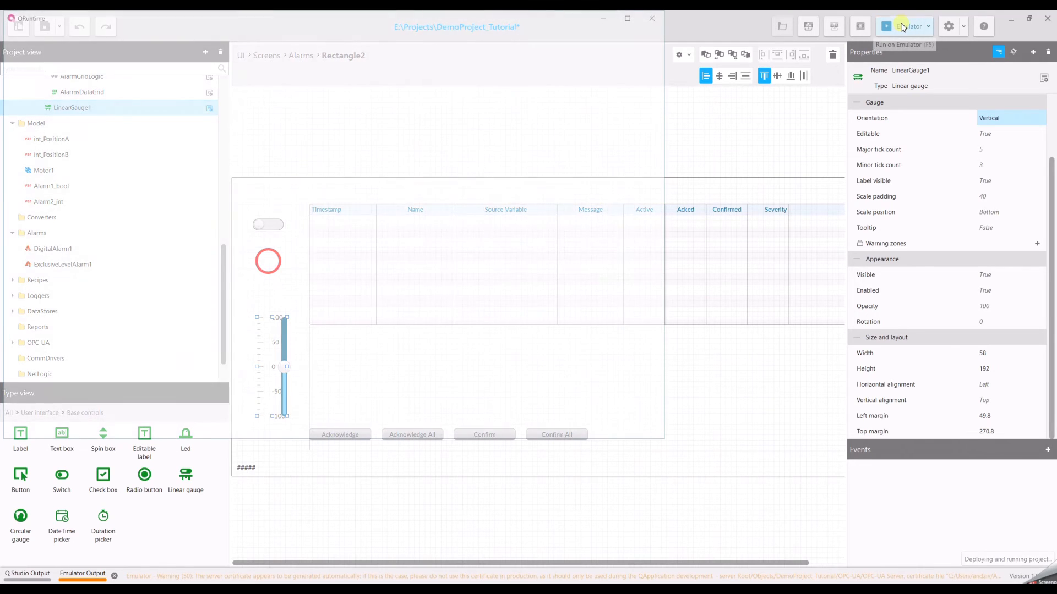
click(885, 26)
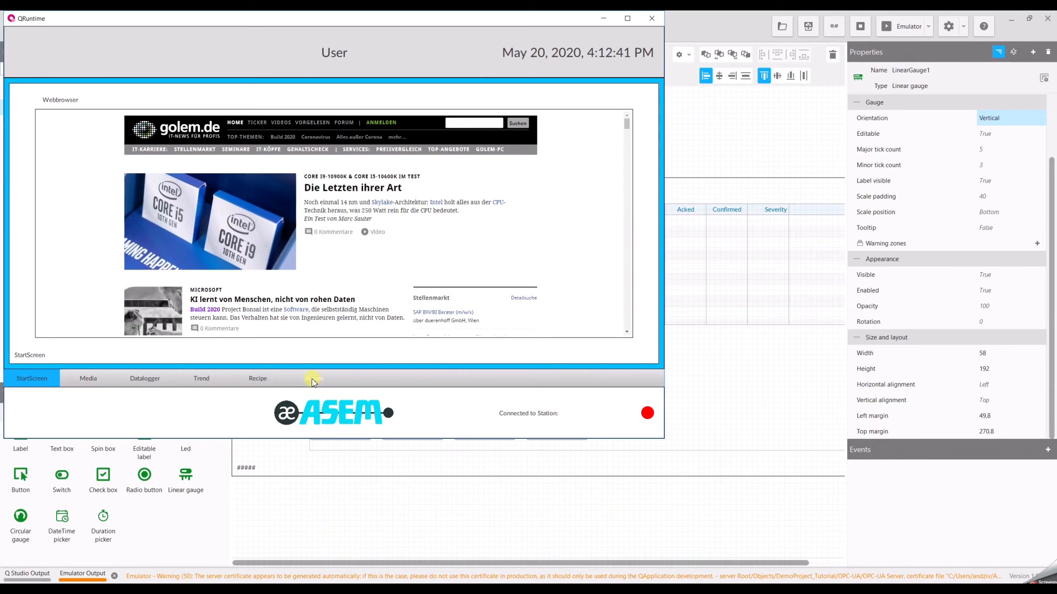
Step: On the emulator's Alarms screen, toggle the switch on and off to raise DigitalAlarm1
click(314, 378)
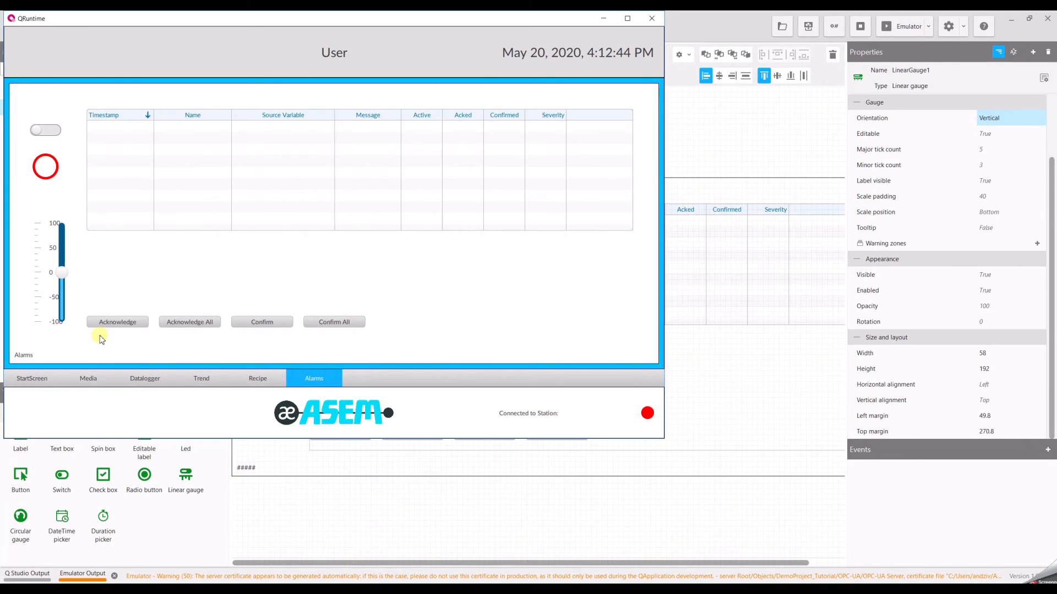
click(45, 130)
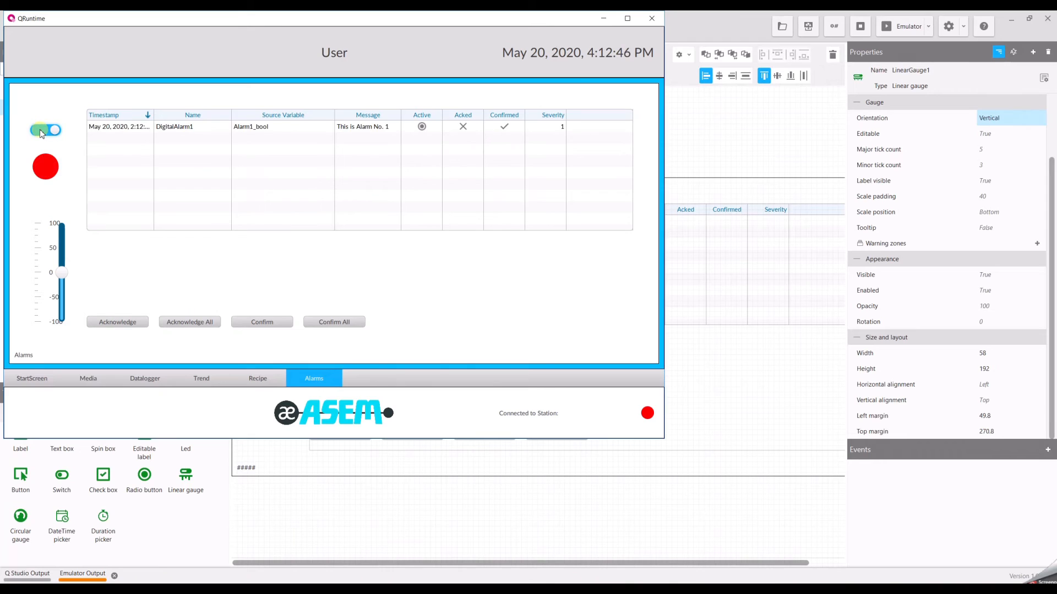
click(45, 130)
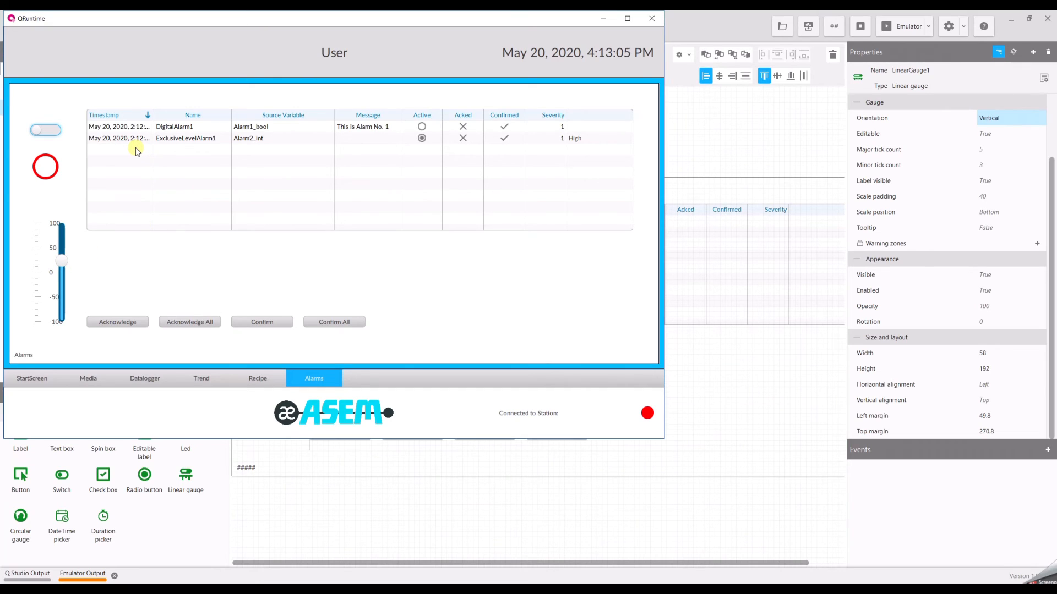
mouse_move(451, 132)
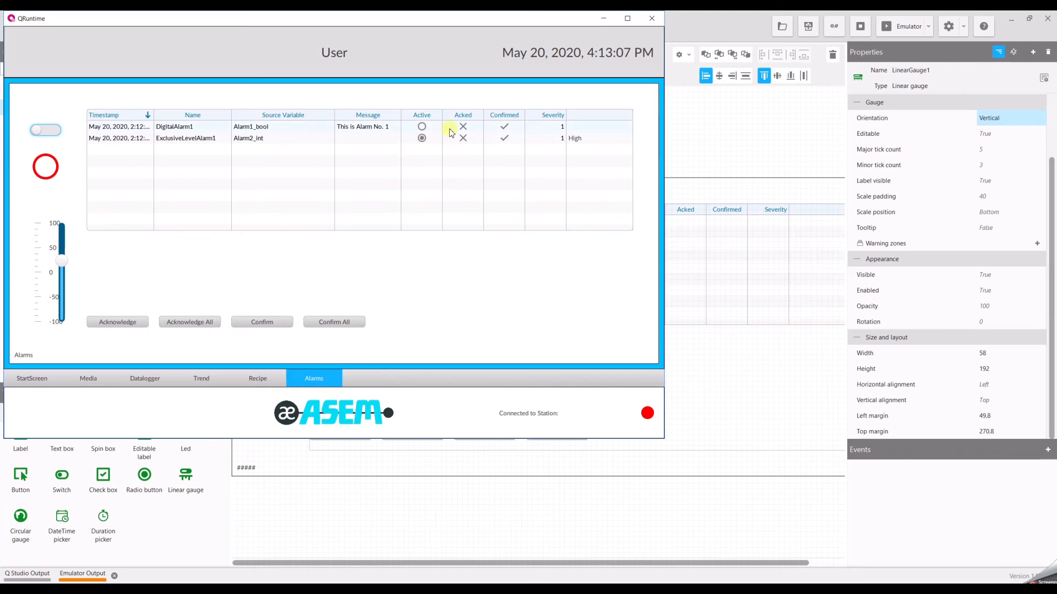